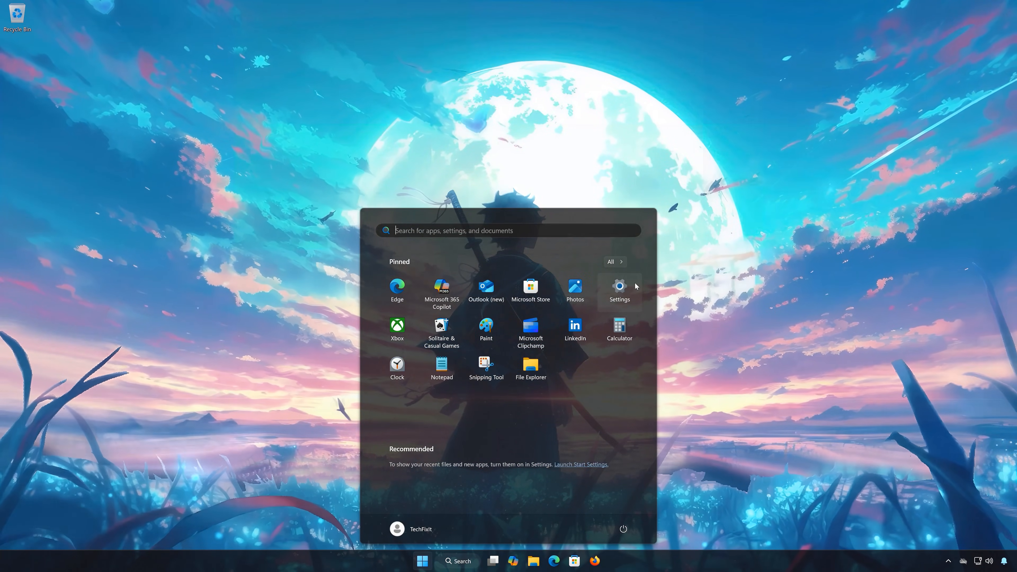
# Step: Reach System > Troubleshoot > Other troubleshooters, listing Windows Update and BITS troubleshooters
pyautogui.click(618, 288)
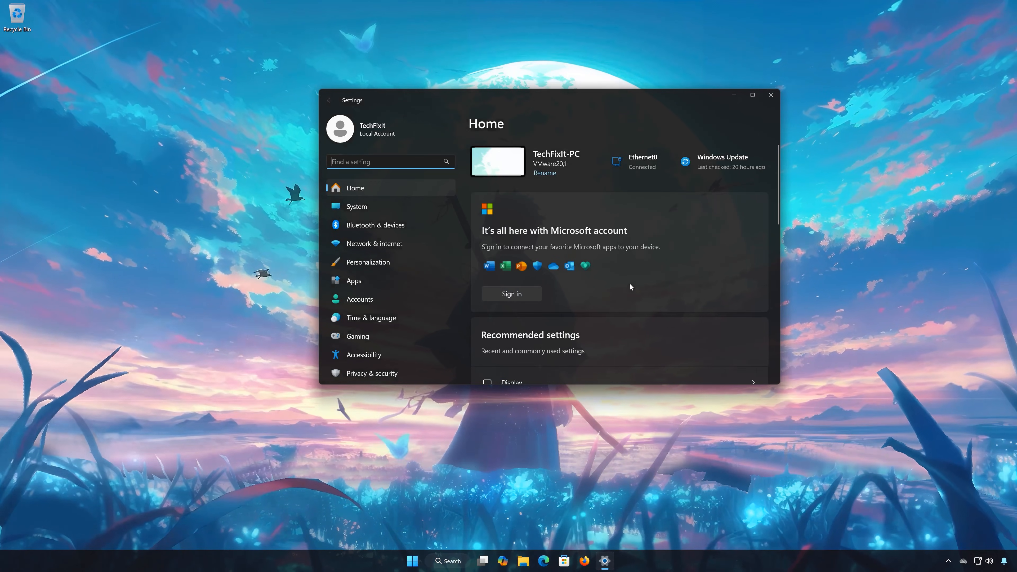
pyautogui.moveTo(372, 210)
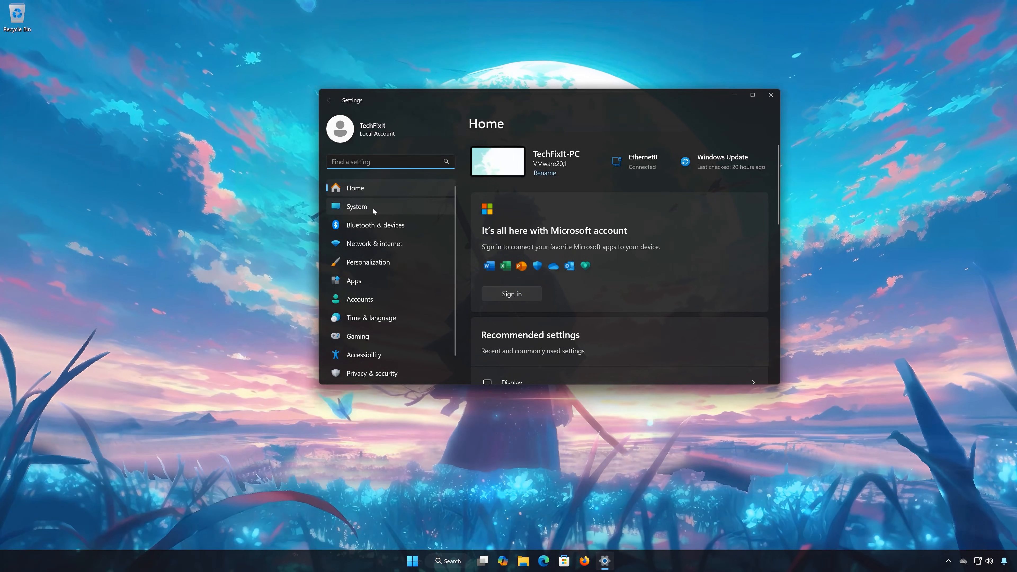
pyautogui.click(357, 206)
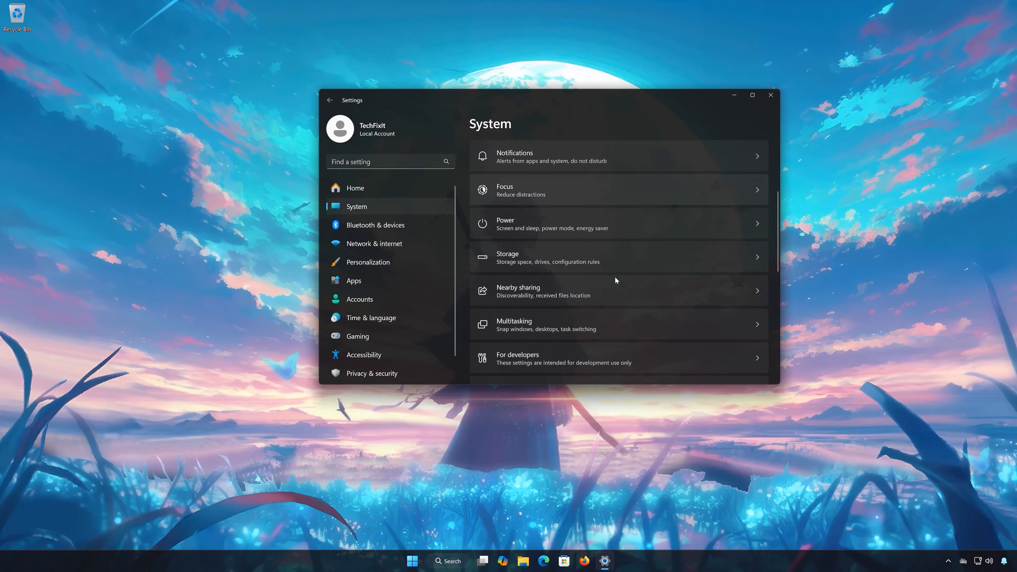
pyautogui.scroll(-3)
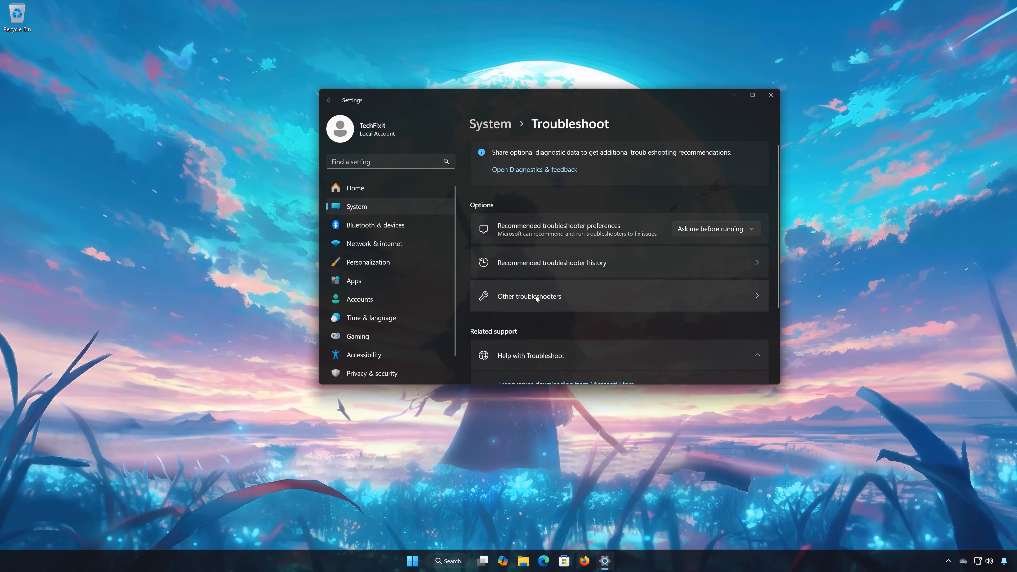
pyautogui.click(528, 295)
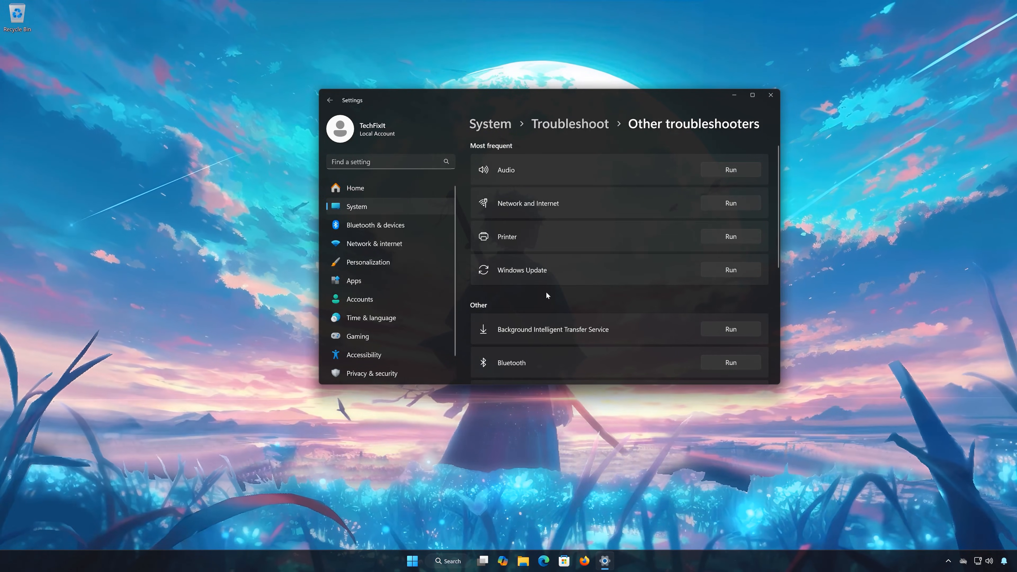
pyautogui.moveTo(521, 321)
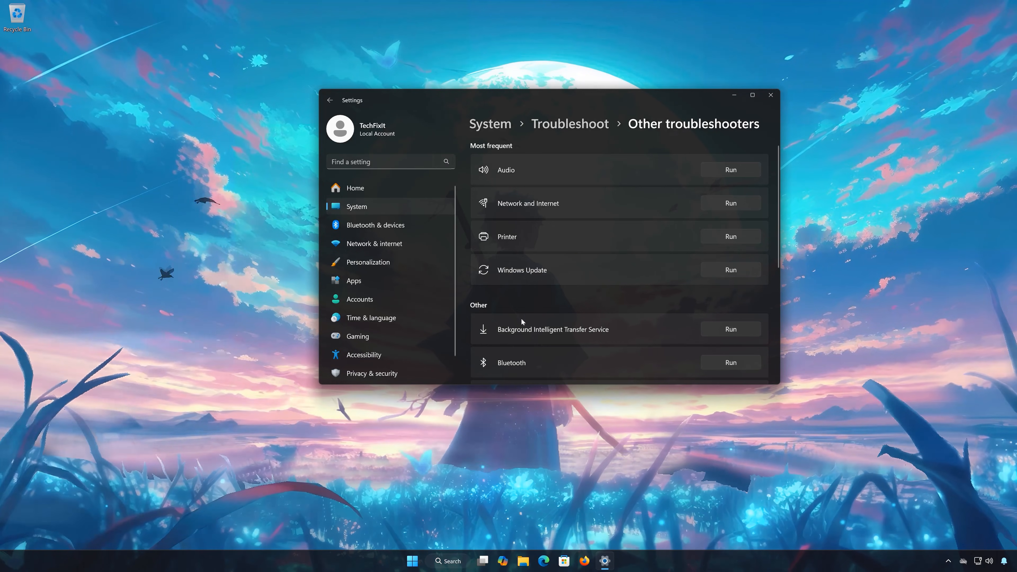
pyautogui.moveTo(744, 319)
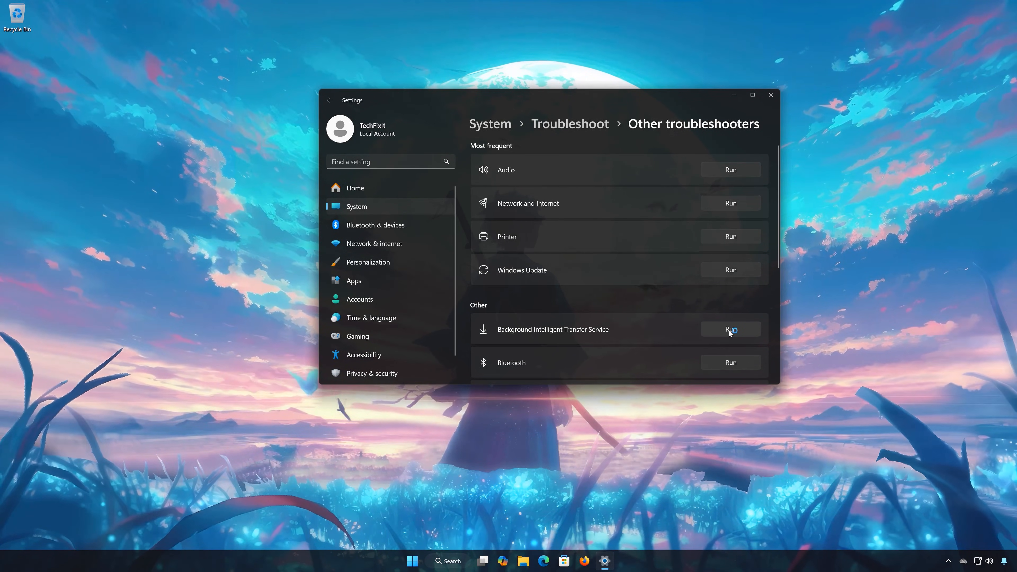
# Step: Run the Background Intelligent Transfer Service troubleshooter, approve its diagnostics, then close Get Help
pyautogui.click(729, 329)
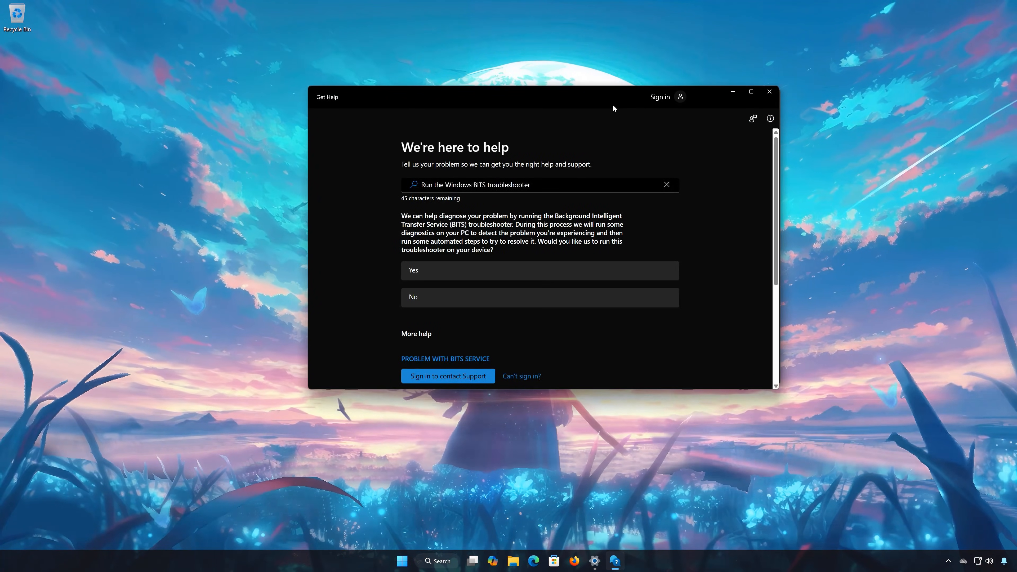
pyautogui.moveTo(457, 271)
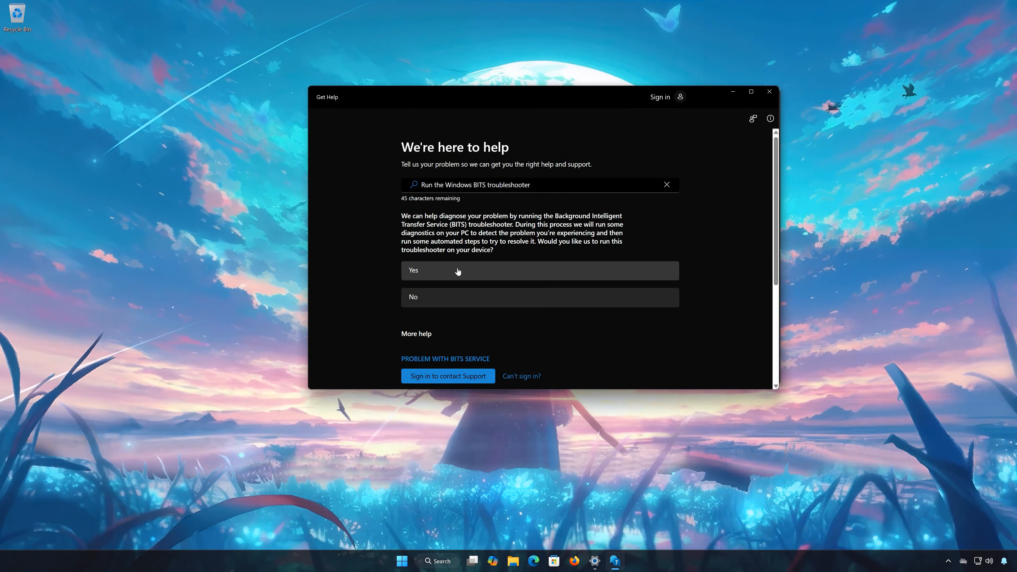
pyautogui.moveTo(454, 273)
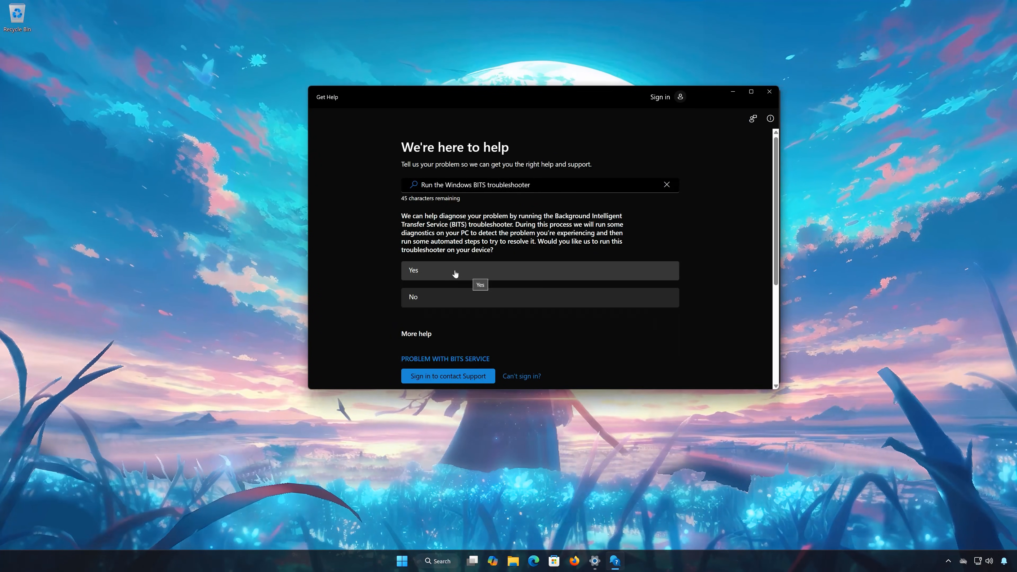
pyautogui.click(453, 271)
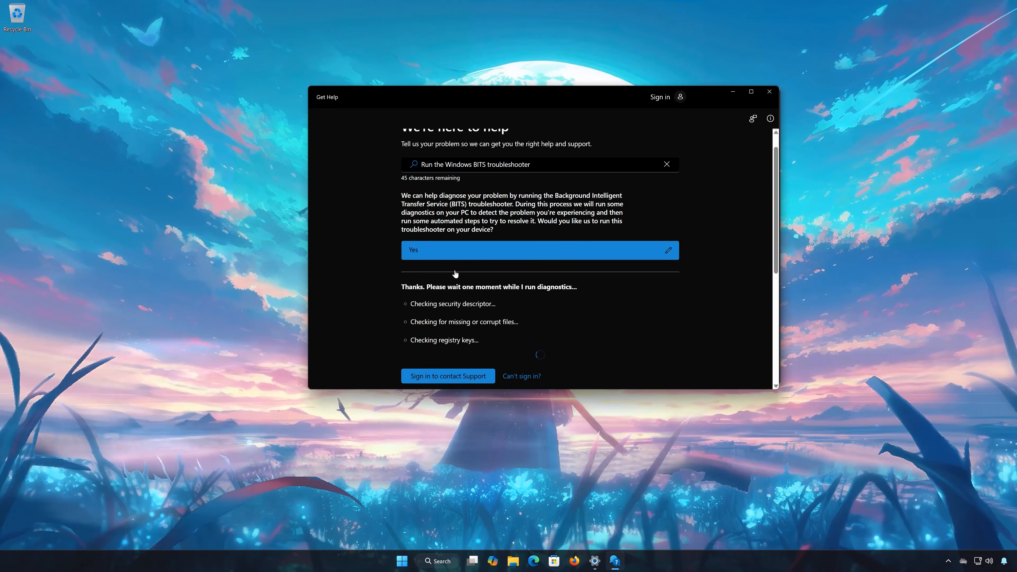
pyautogui.moveTo(806, 332)
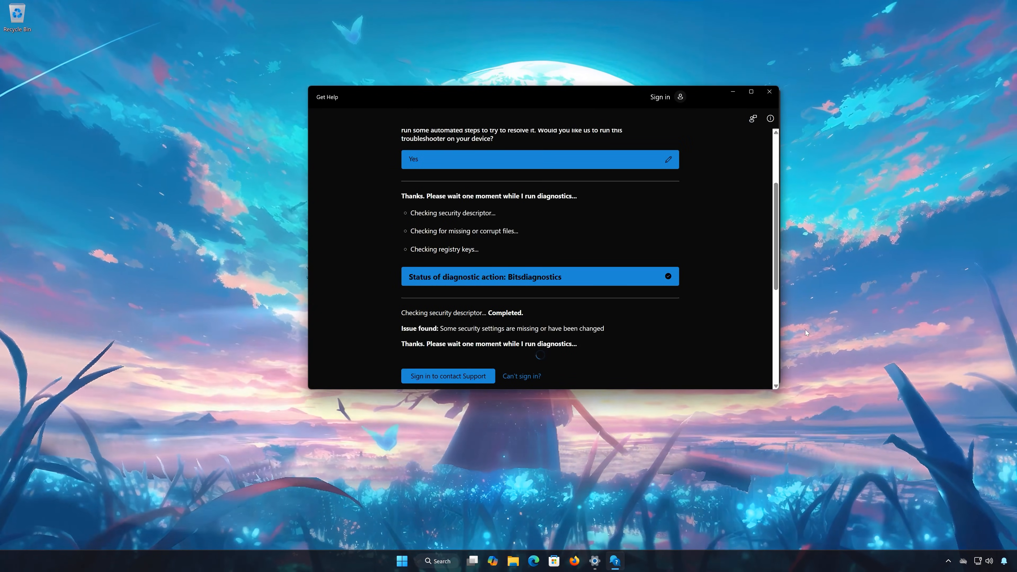
pyautogui.scroll(-3)
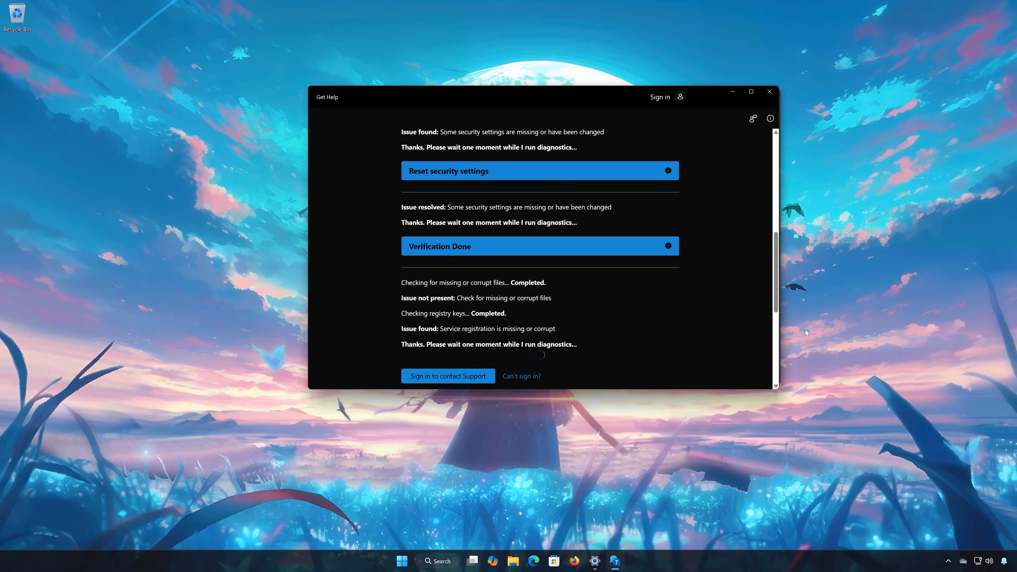
pyautogui.scroll(-3)
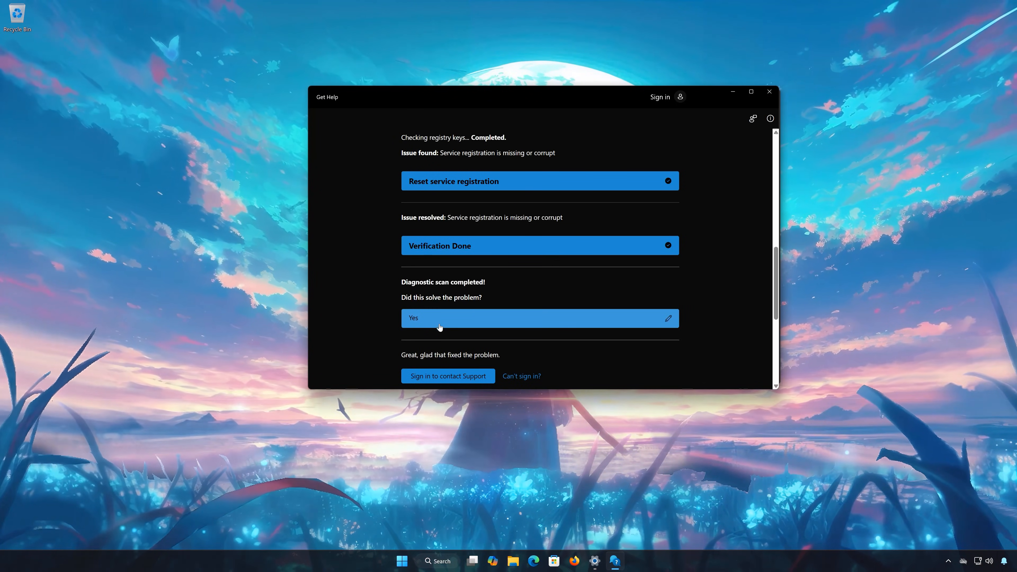
pyautogui.scroll(-3)
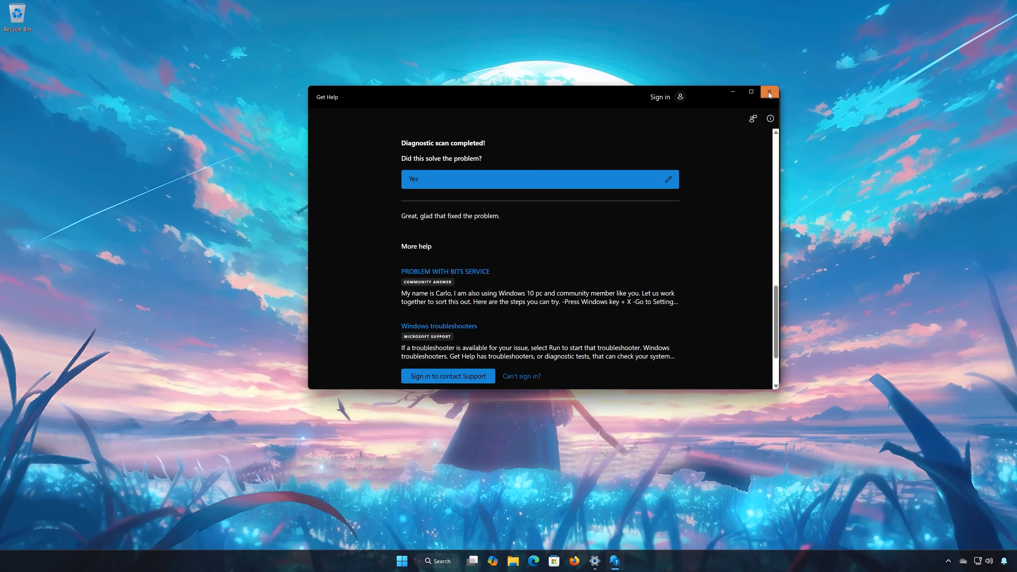
pyautogui.click(769, 93)
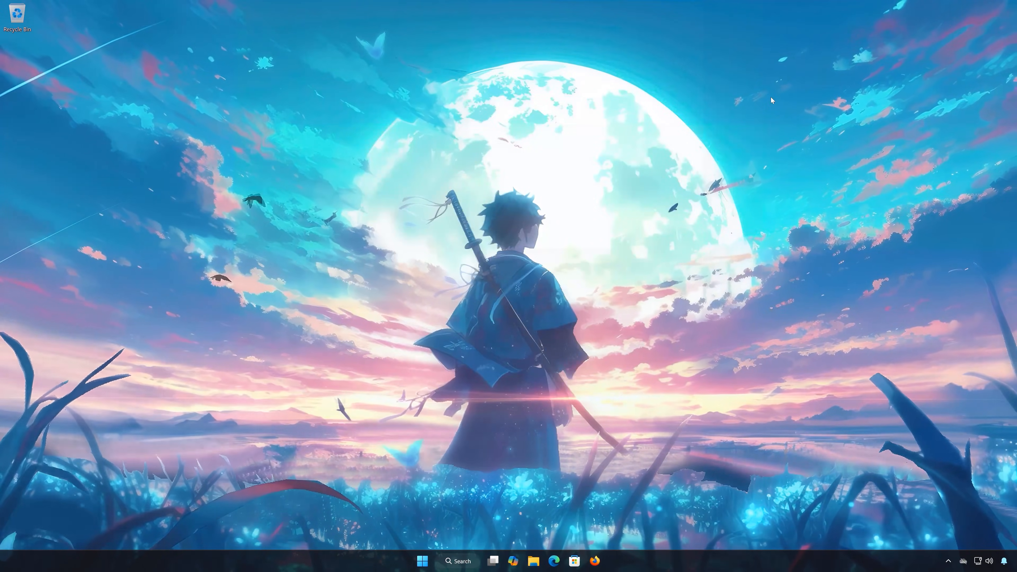
# Step: Search 'cmd' from Start and launch Command Prompt with Run as administrator
pyautogui.click(422, 561)
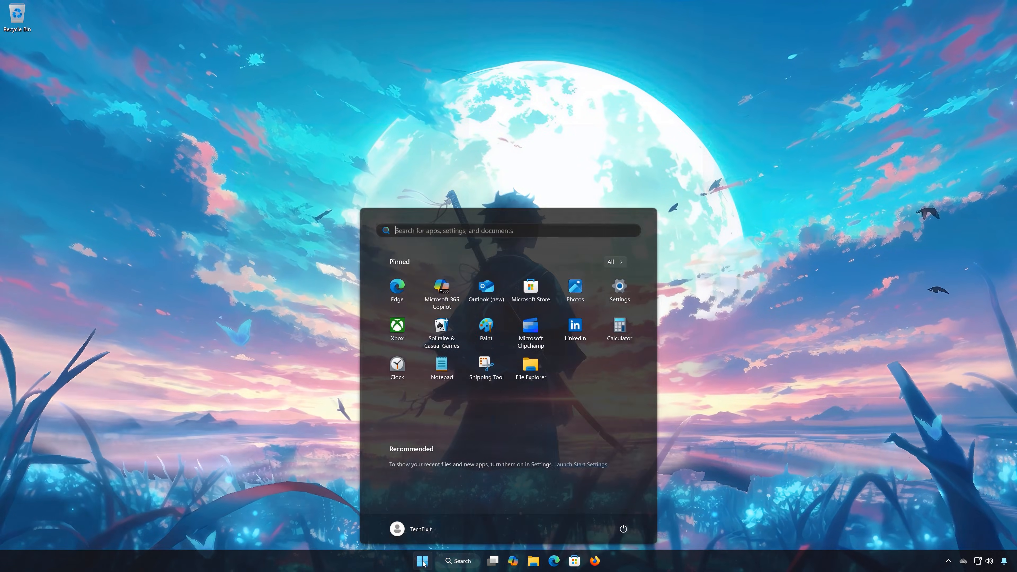
pyautogui.write('cmd')
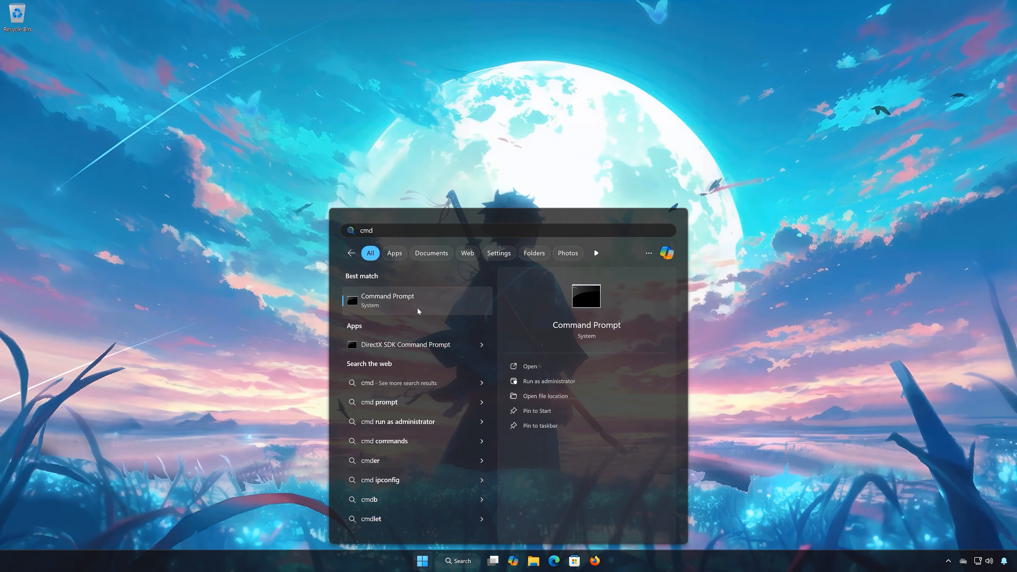
pyautogui.rightClick(387, 300)
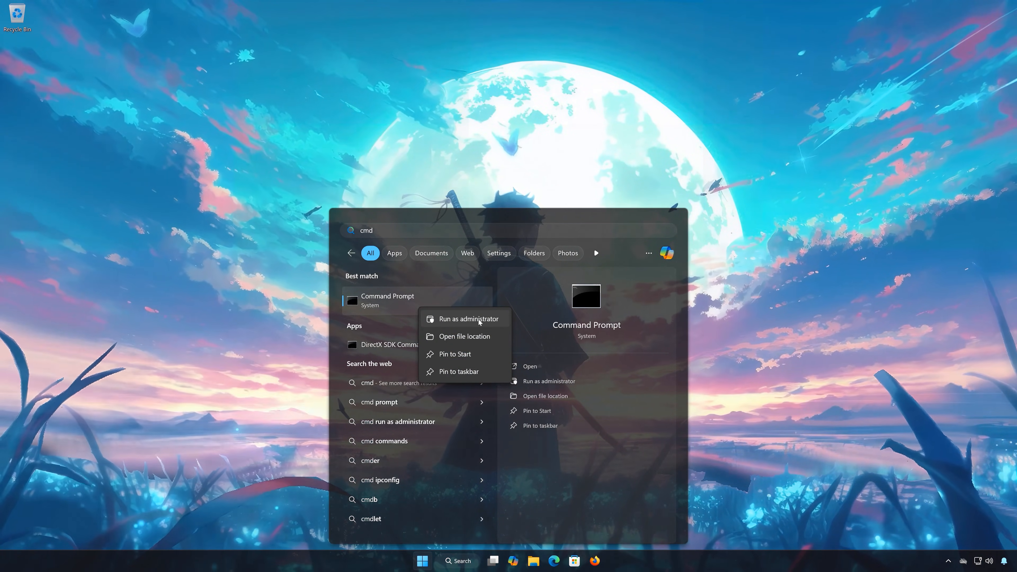
pyautogui.click(466, 318)
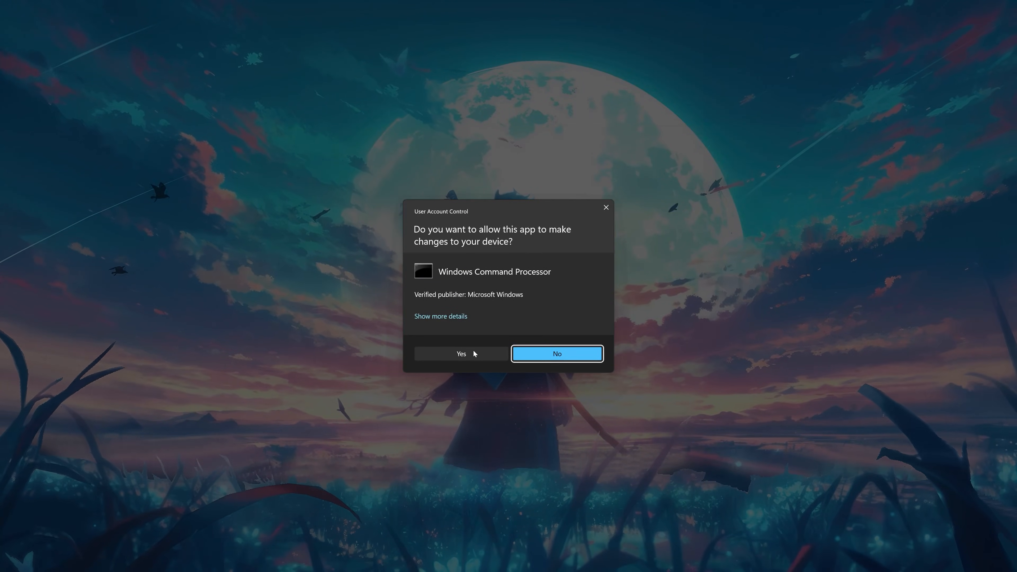
# Step: Approve UAC, run 'sfc /scannow' to repair corrupt system files, then exit the console
pyautogui.click(460, 353)
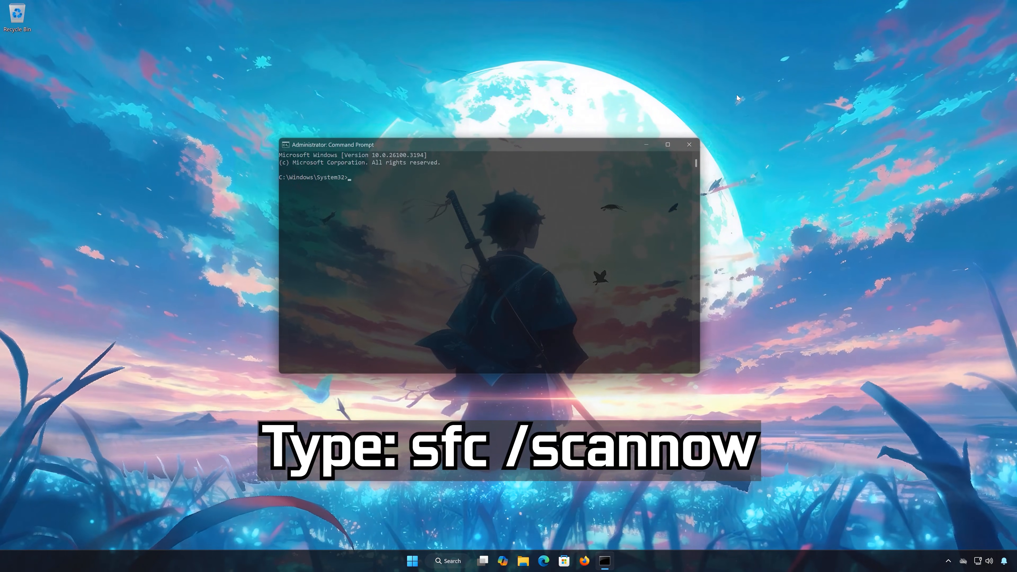
pyautogui.write('sfc')
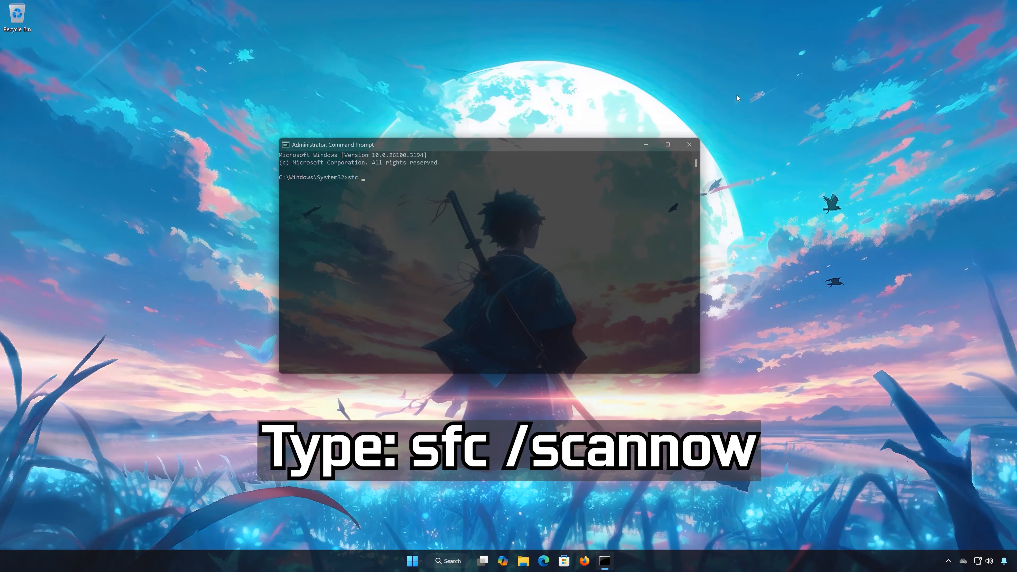
pyautogui.write('/scan')
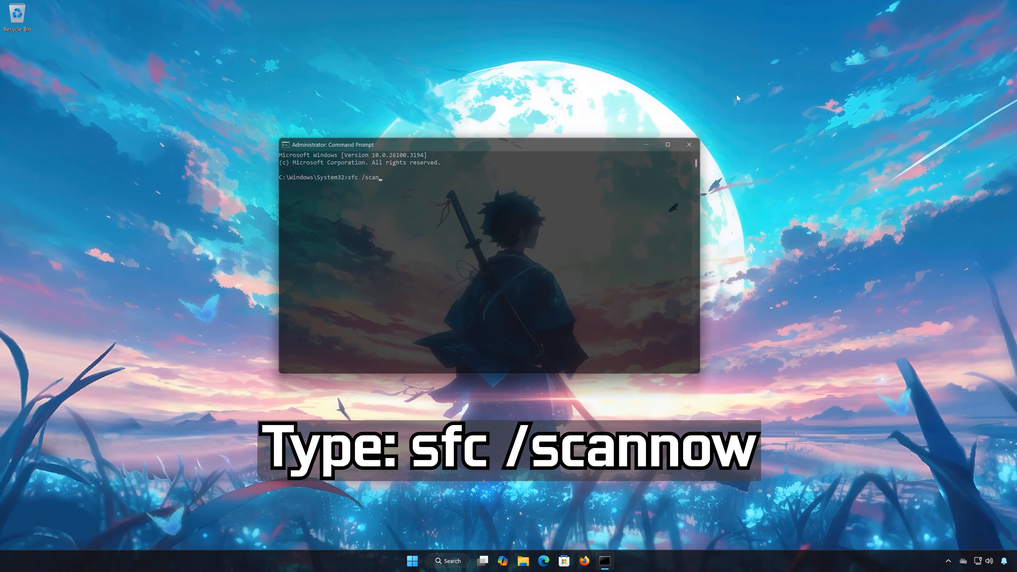
pyautogui.write('now')
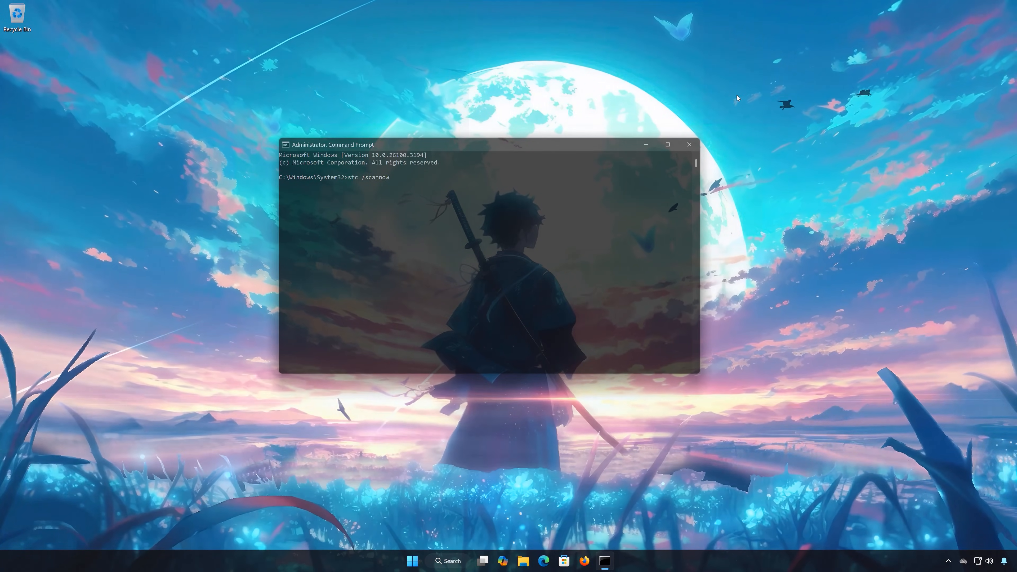
pyautogui.press('Return')
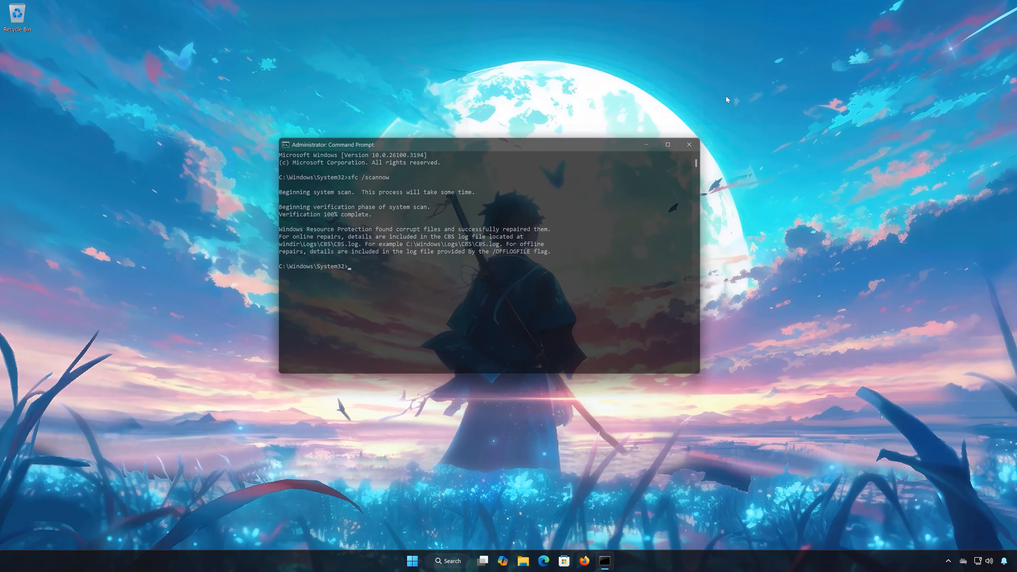
pyautogui.write('exit')
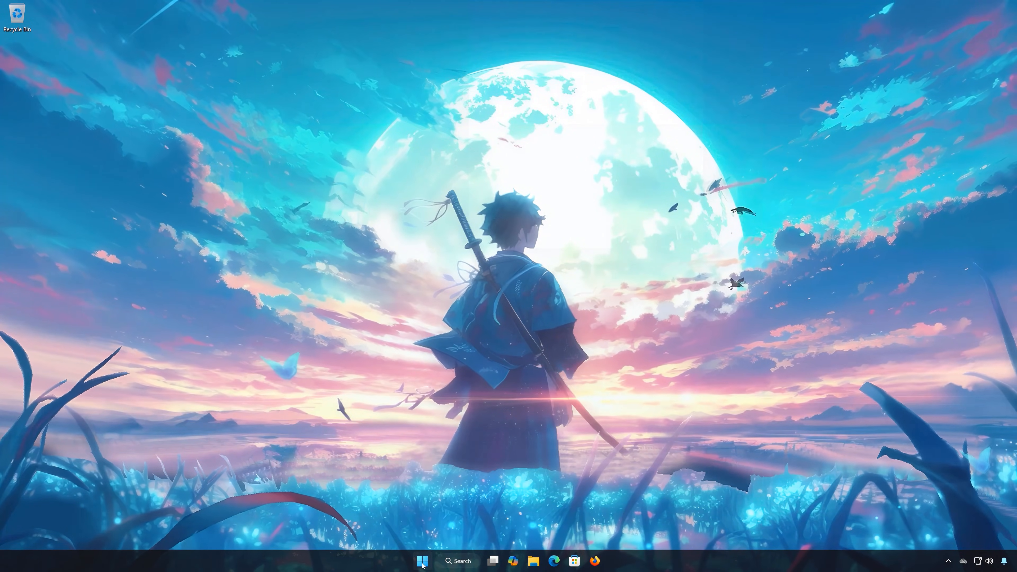
# Step: Return to Settings' Other troubleshooters list and run the Windows Update troubleshooter
pyautogui.click(422, 561)
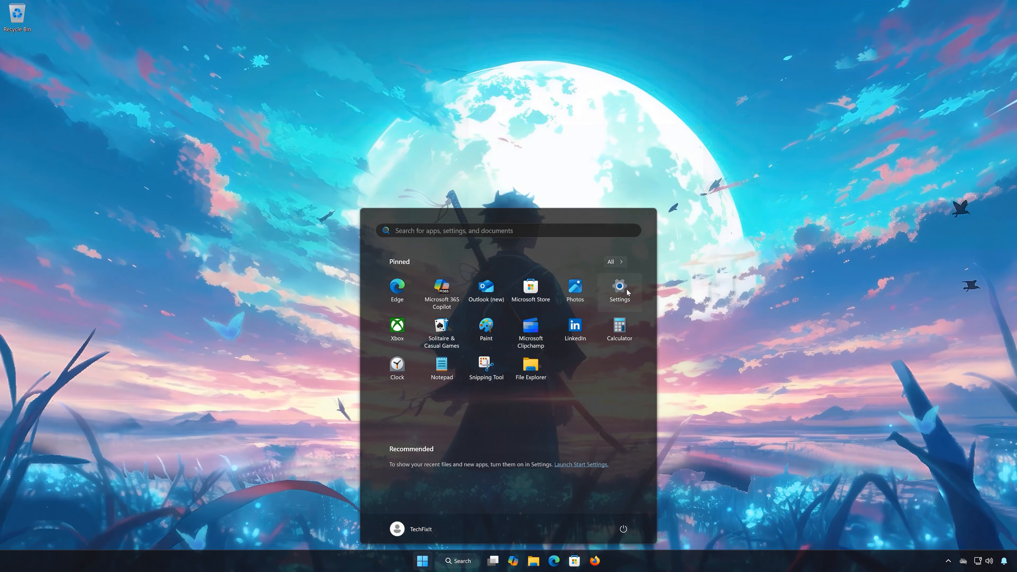
pyautogui.click(618, 287)
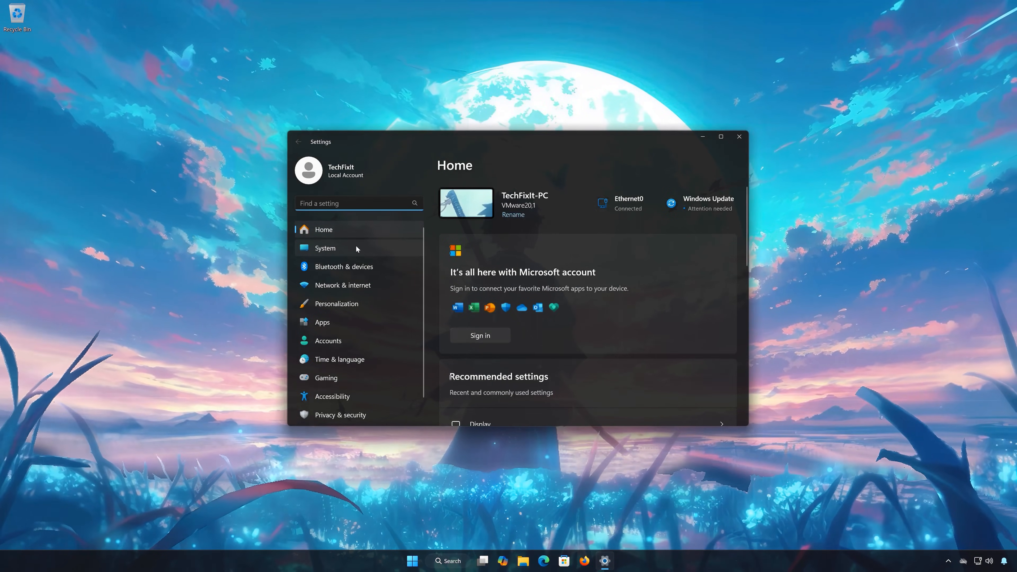
pyautogui.click(325, 248)
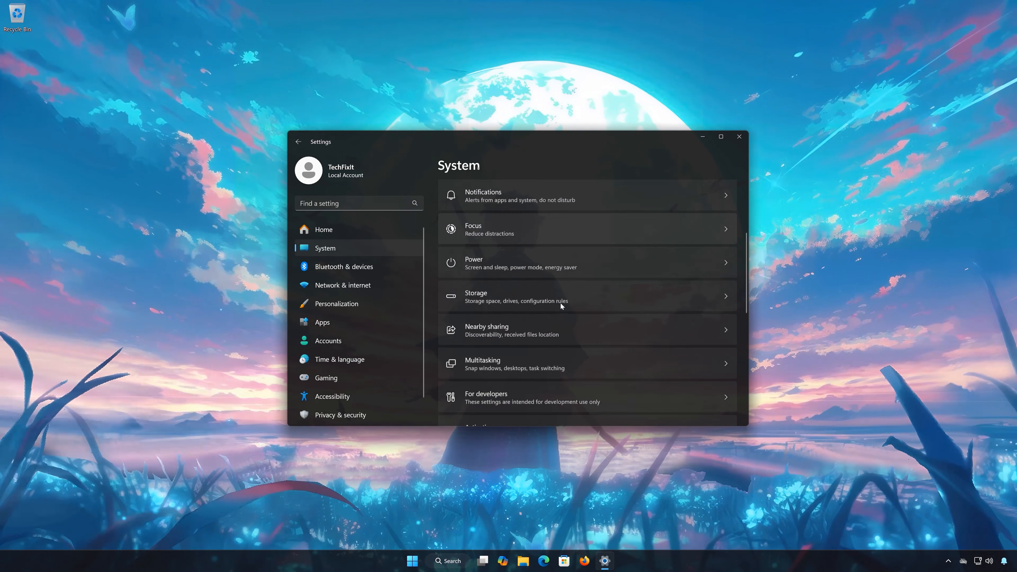
pyautogui.scroll(-3)
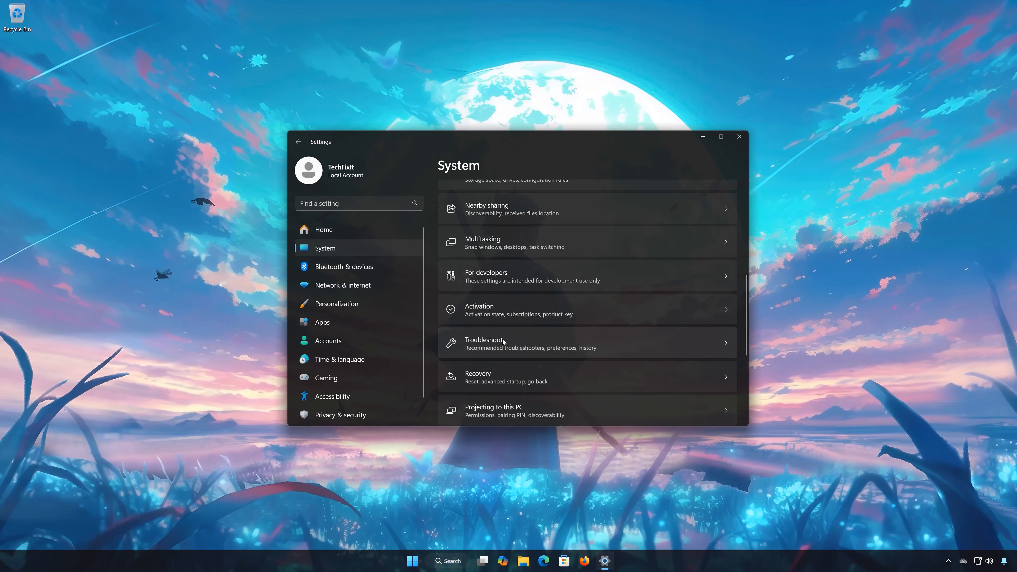
pyautogui.click(529, 343)
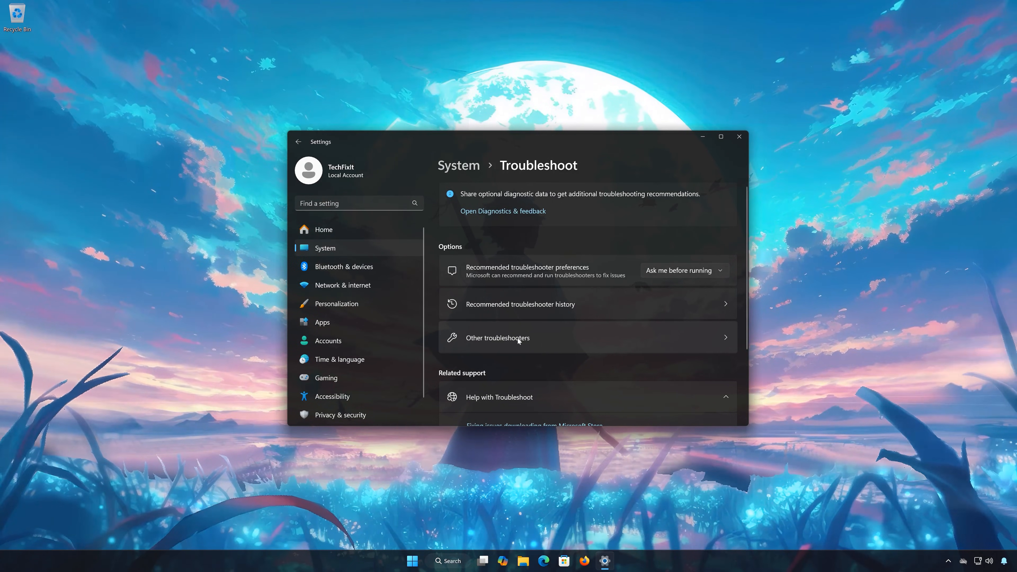
pyautogui.click(497, 337)
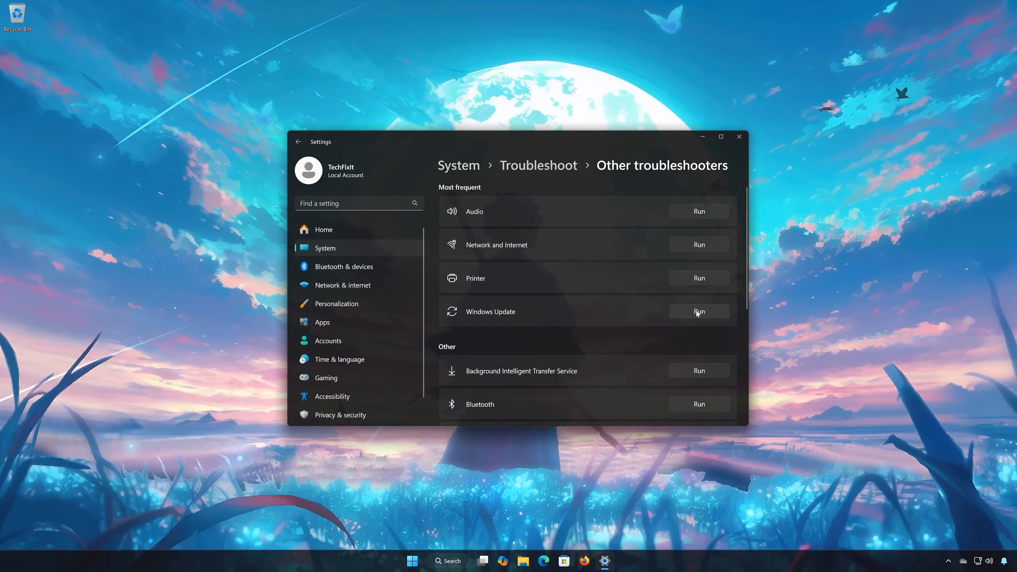
pyautogui.click(698, 311)
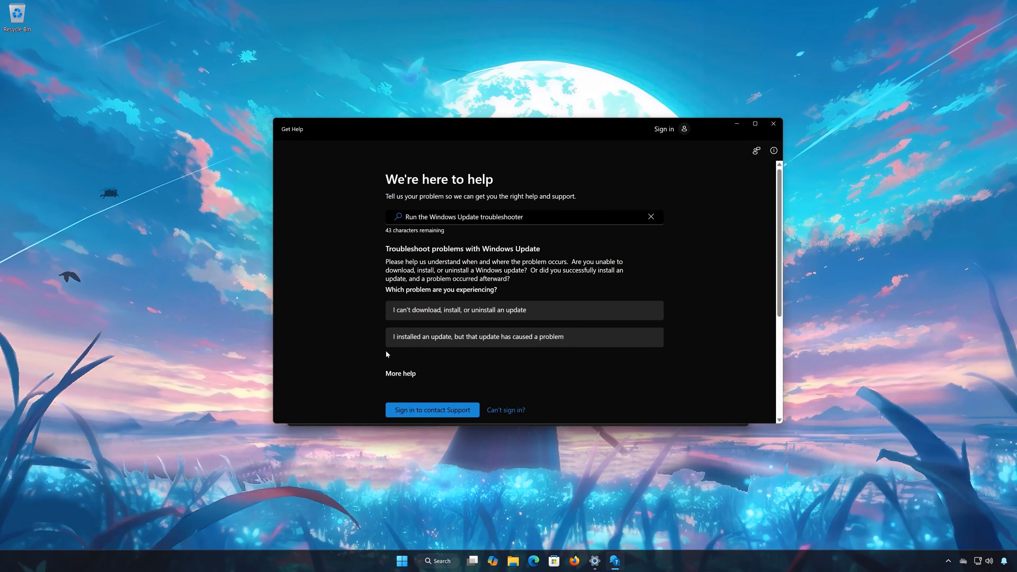
pyautogui.moveTo(512, 337)
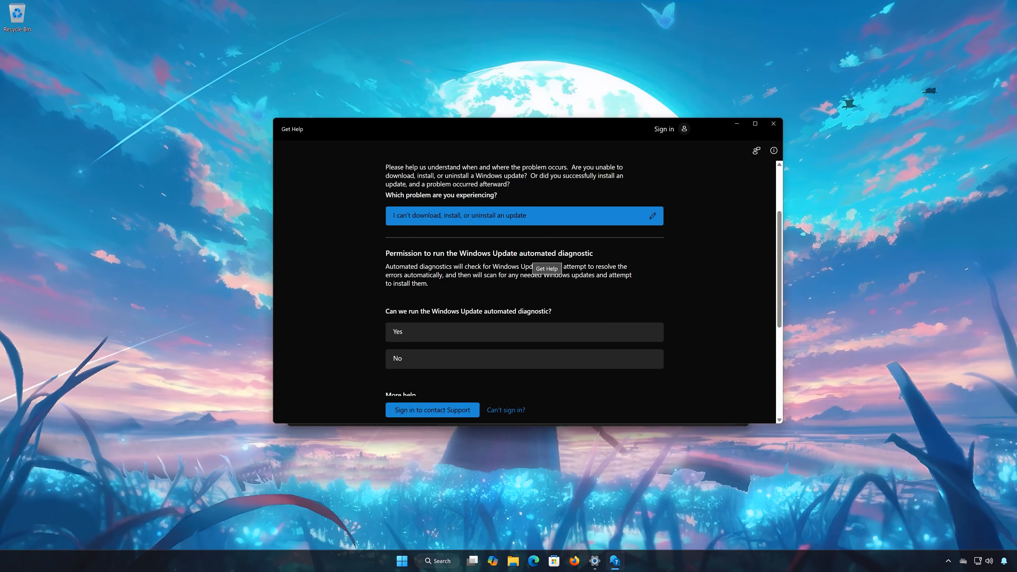
pyautogui.moveTo(438, 333)
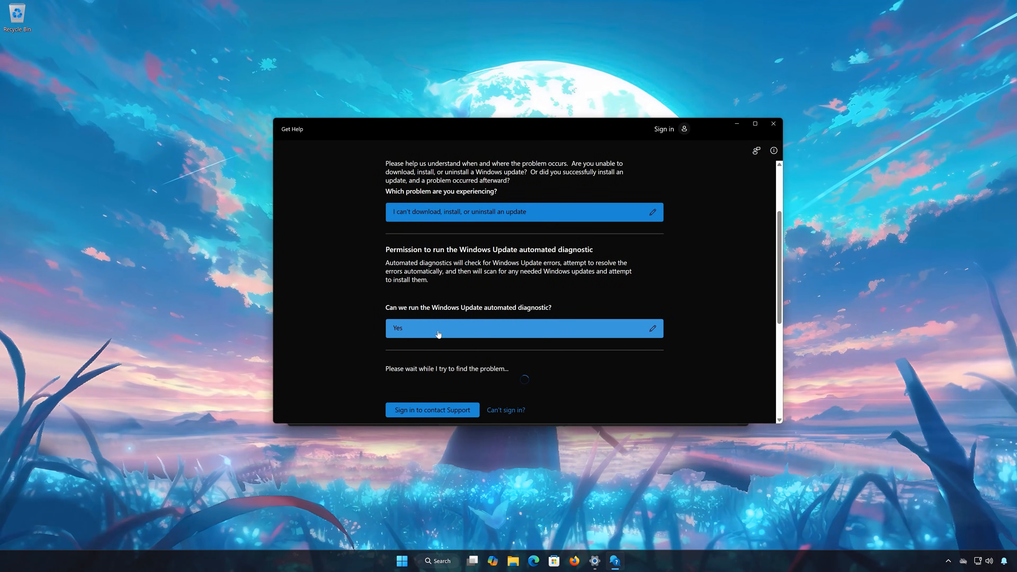
# Step: Close the Get Help window after approving the Windows Update diagnostic
pyautogui.click(772, 123)
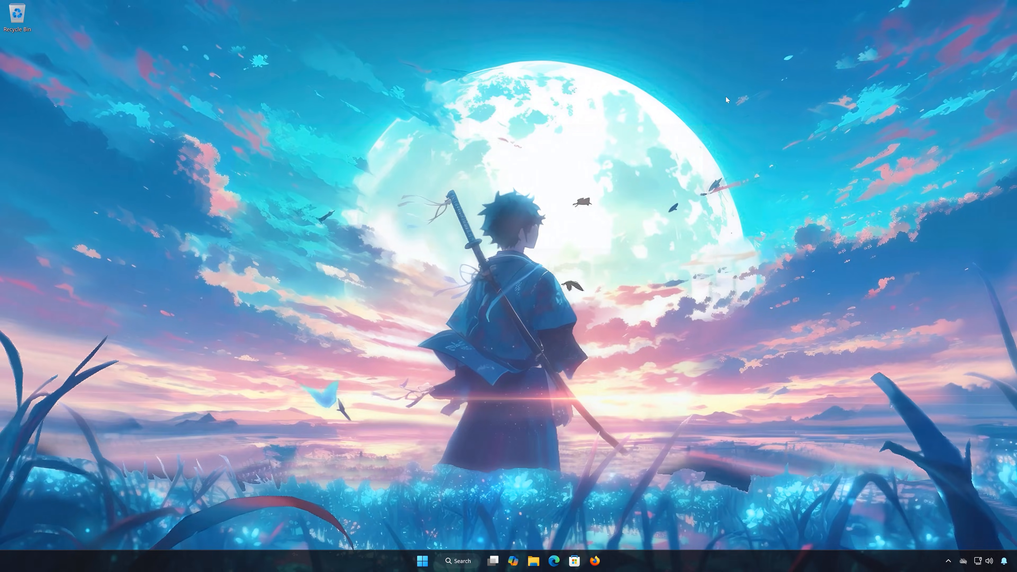
# Step: Search 'cmd', launch Command Prompt as administrator and approve the UAC prompt
pyautogui.click(422, 561)
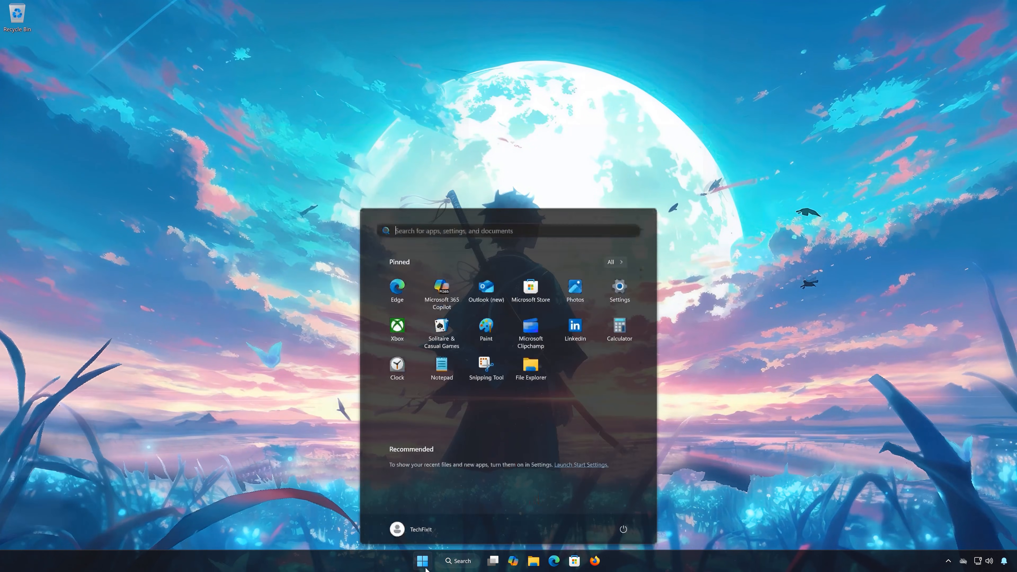
pyautogui.write('cmd')
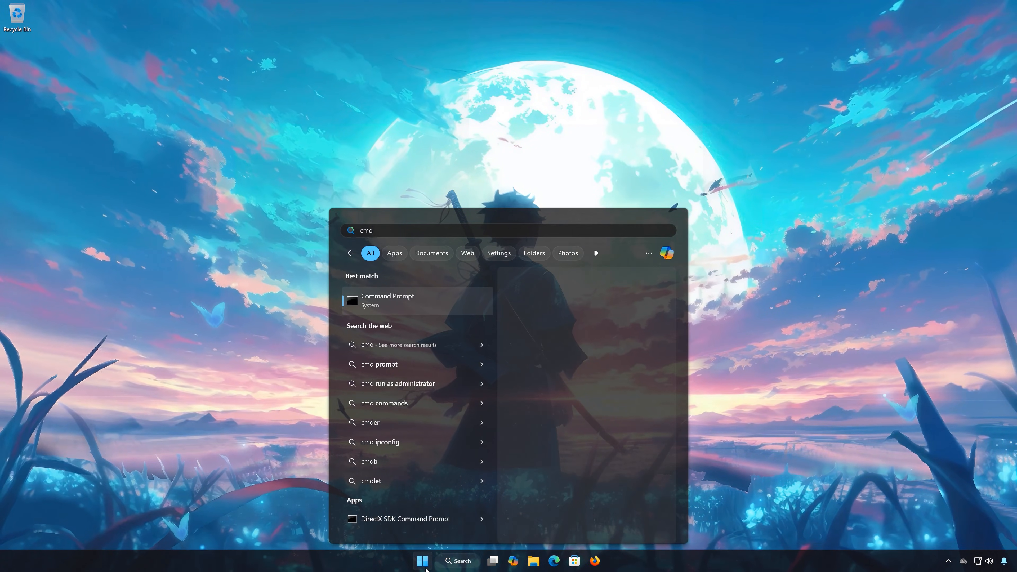
pyautogui.rightClick(387, 300)
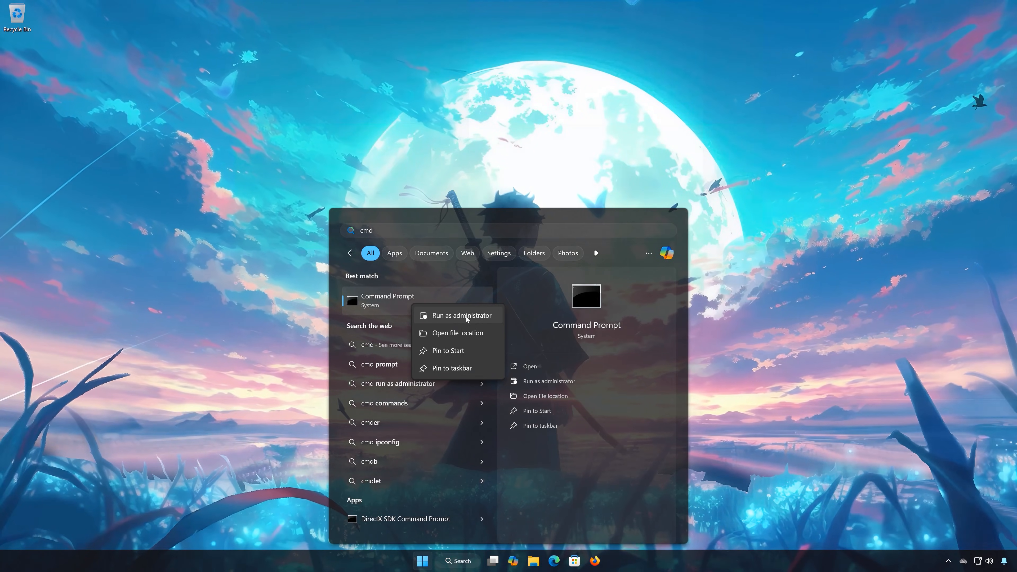
pyautogui.click(460, 315)
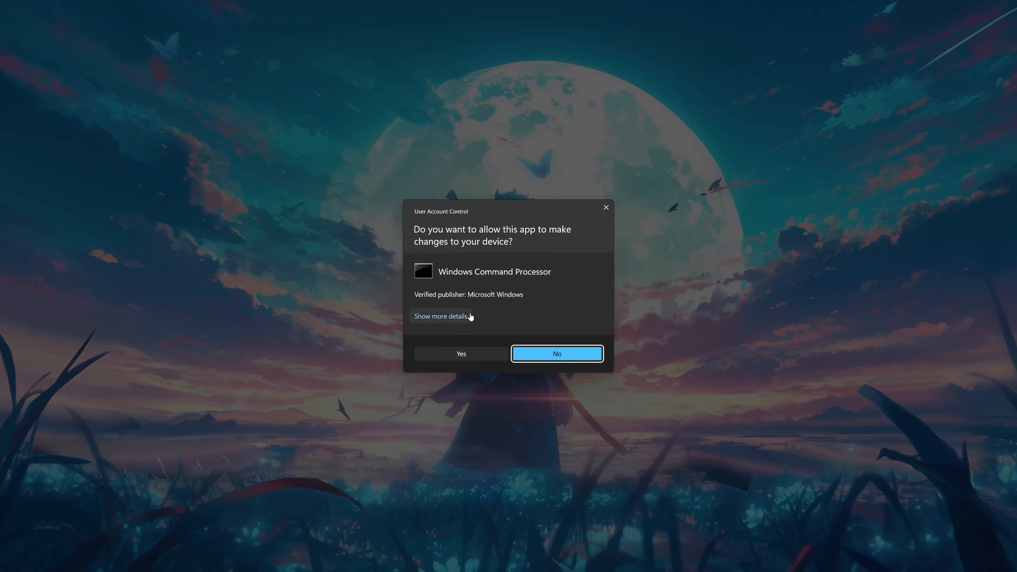
pyautogui.click(556, 353)
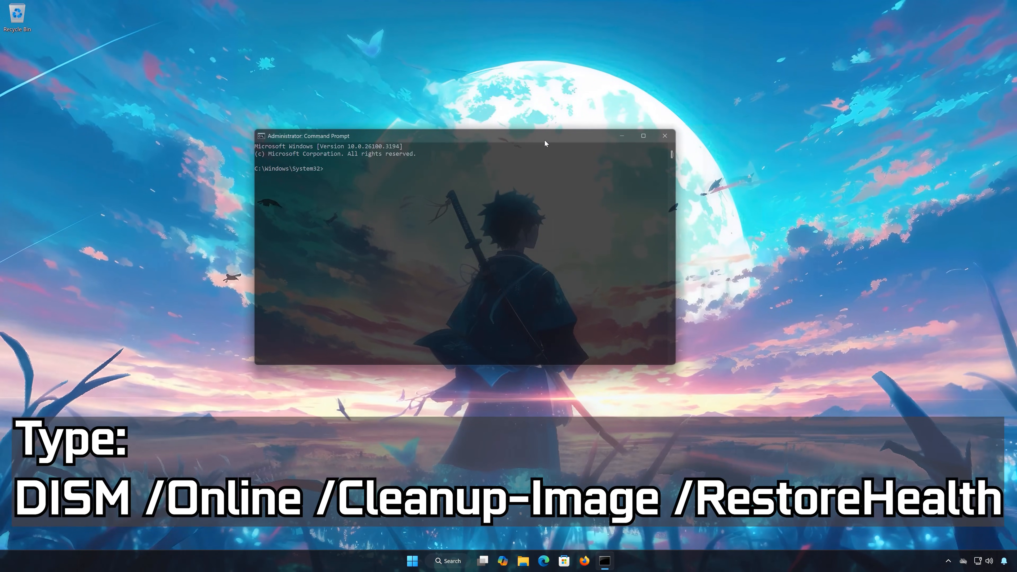
# Step: Run 'DISM /Online /Cleanup-Image /RestoreHealth' to 100%, then close Command Prompt
pyautogui.write('DISM /Online /Cleanup-Image')
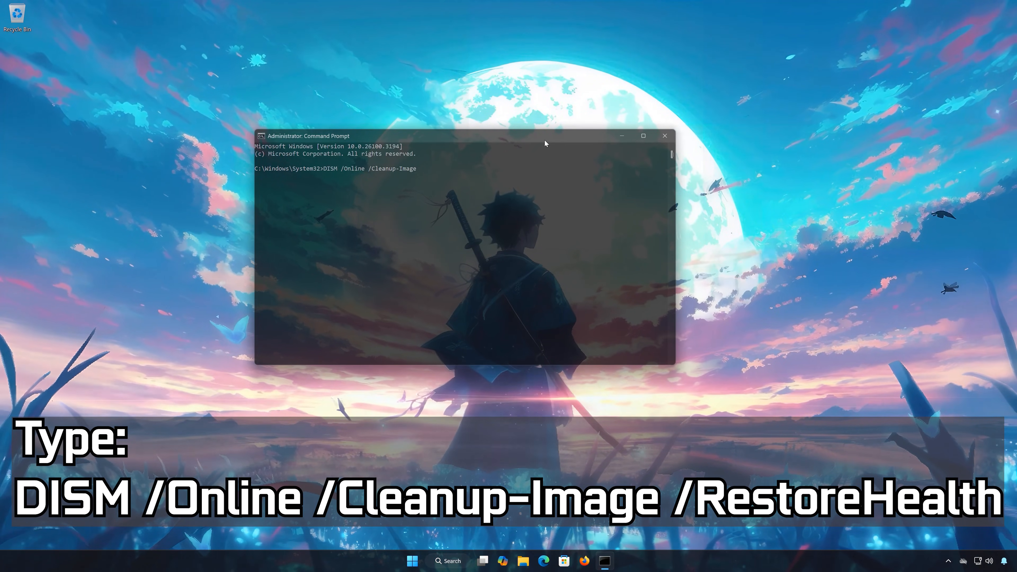
pyautogui.write('/')
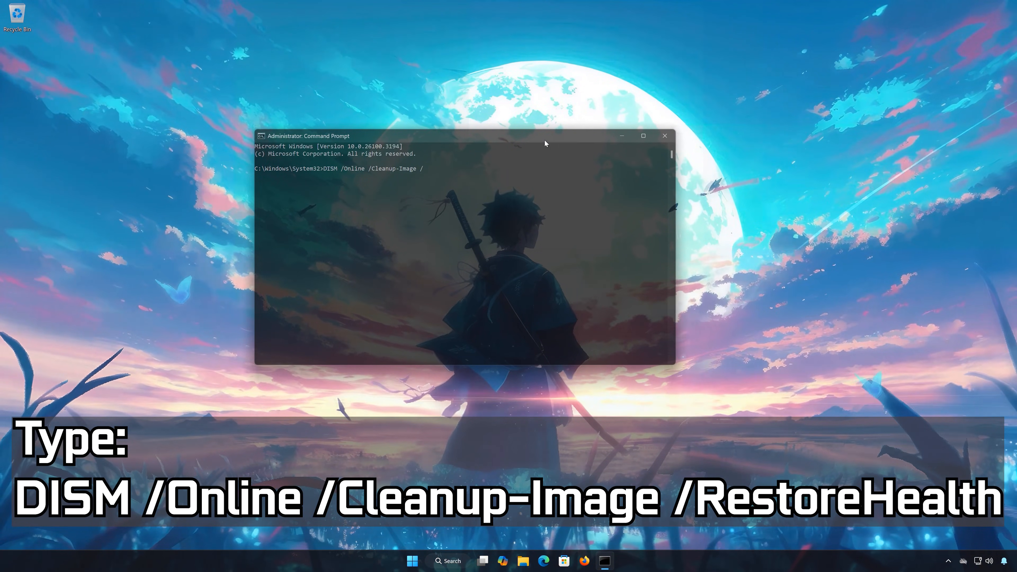
pyautogui.write('RestoreH')
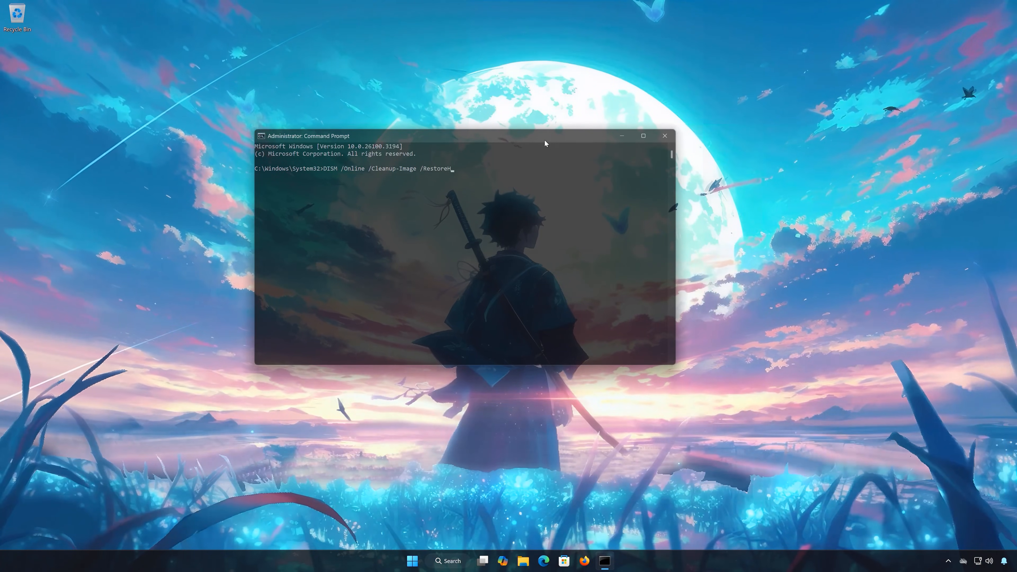
pyautogui.write('ealth')
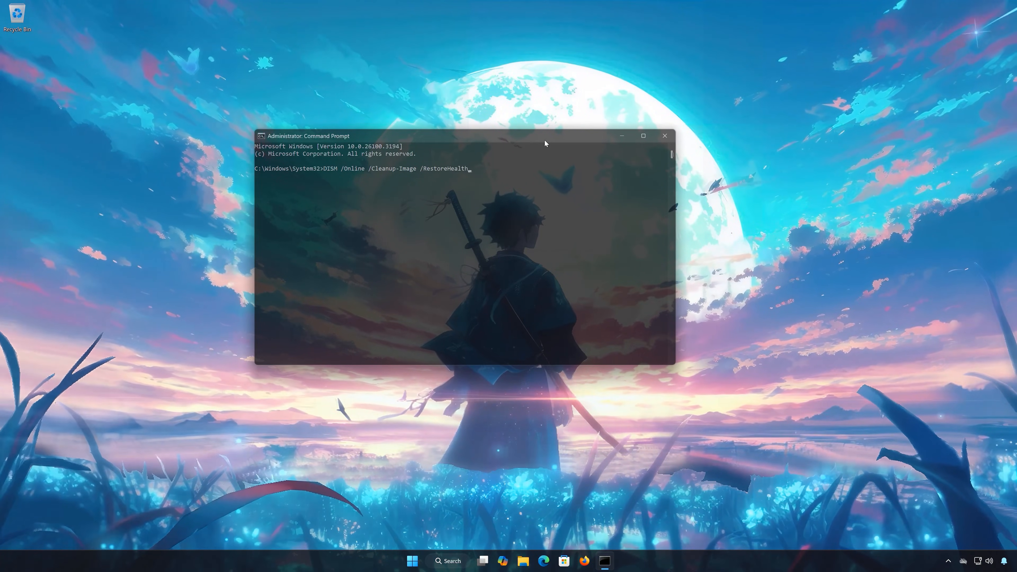
pyautogui.press('Return')
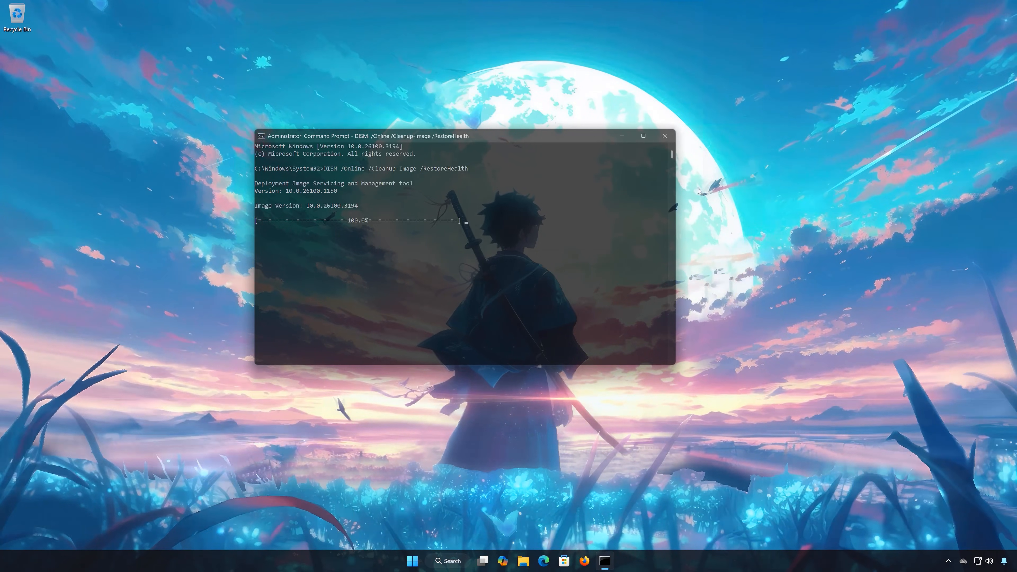
pyautogui.click(663, 136)
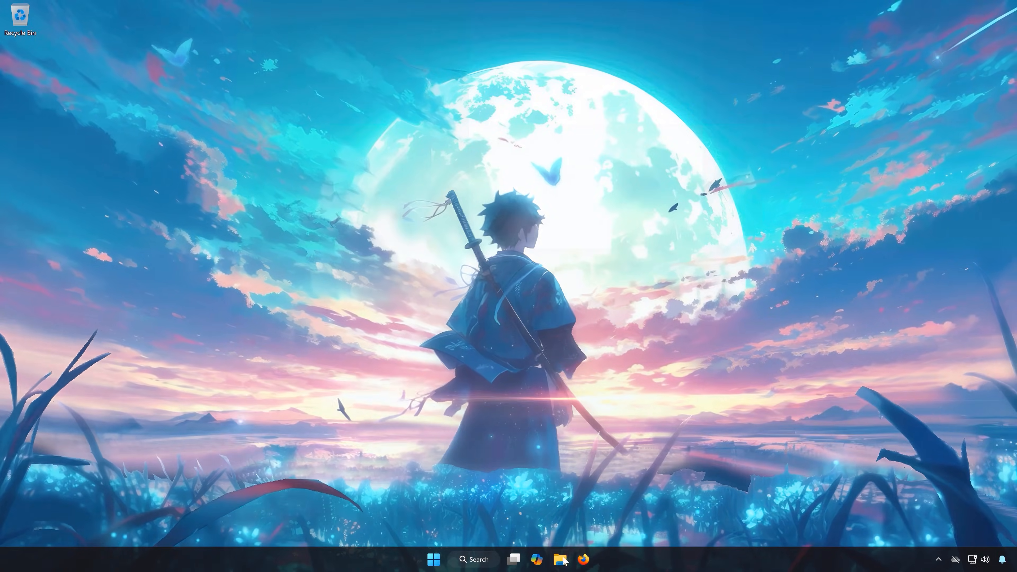
# Step: Browse File Explorer into C:\Windows\SoftwareDistribution
pyautogui.click(559, 559)
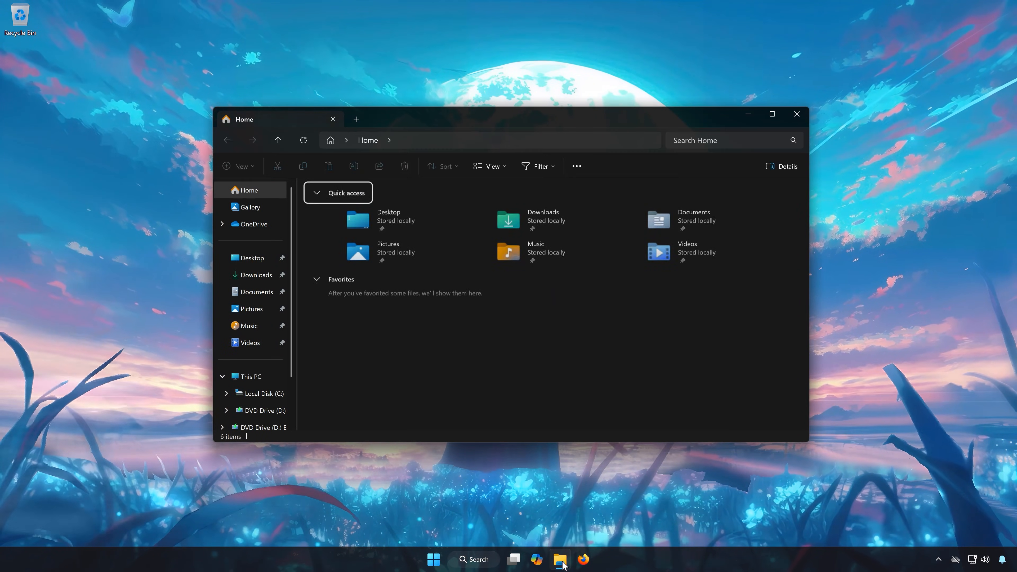
pyautogui.moveTo(300, 408)
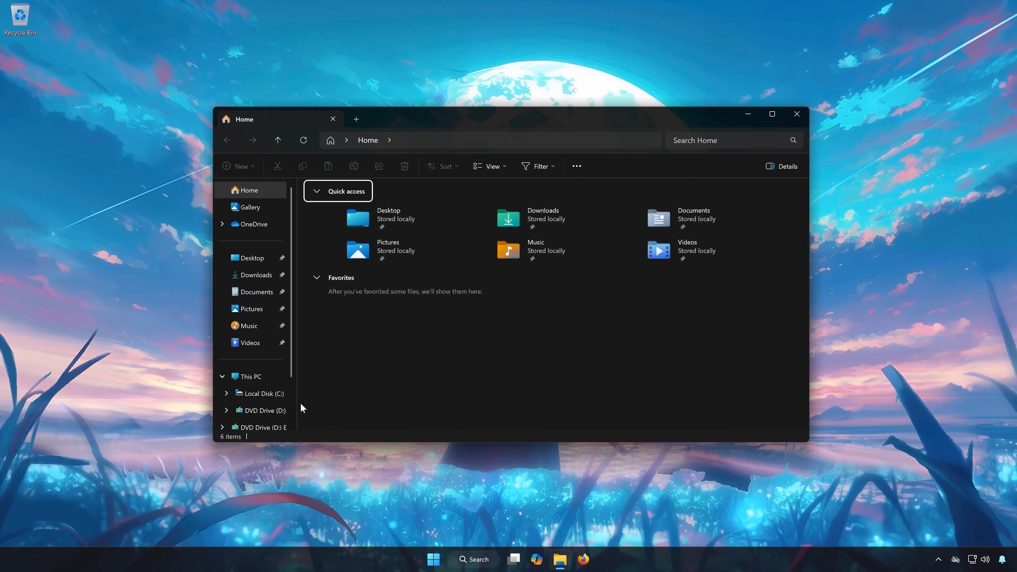
pyautogui.moveTo(260, 393)
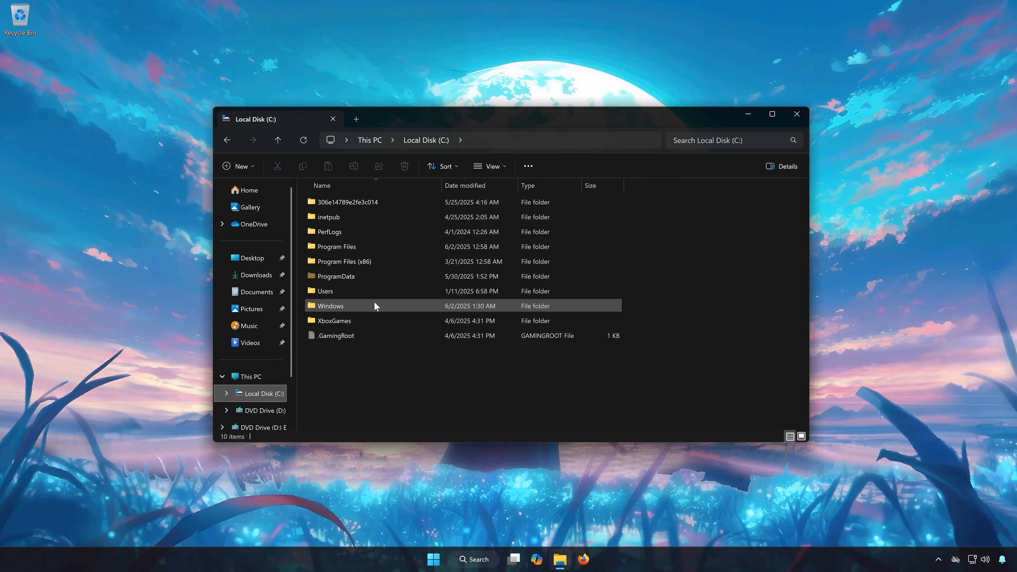
pyautogui.moveTo(350, 306)
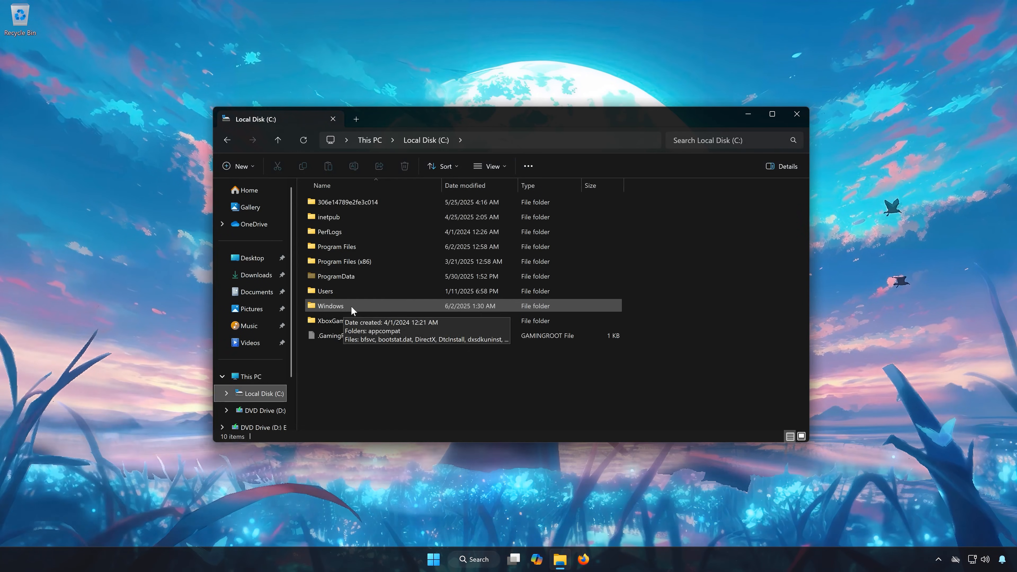
pyautogui.doubleClick(329, 306)
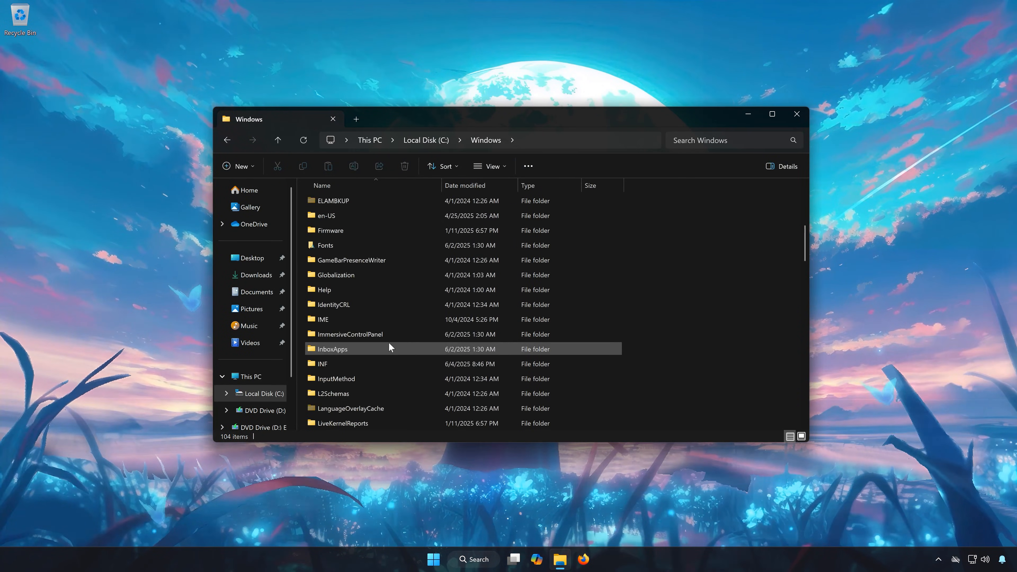
pyautogui.scroll(-3)
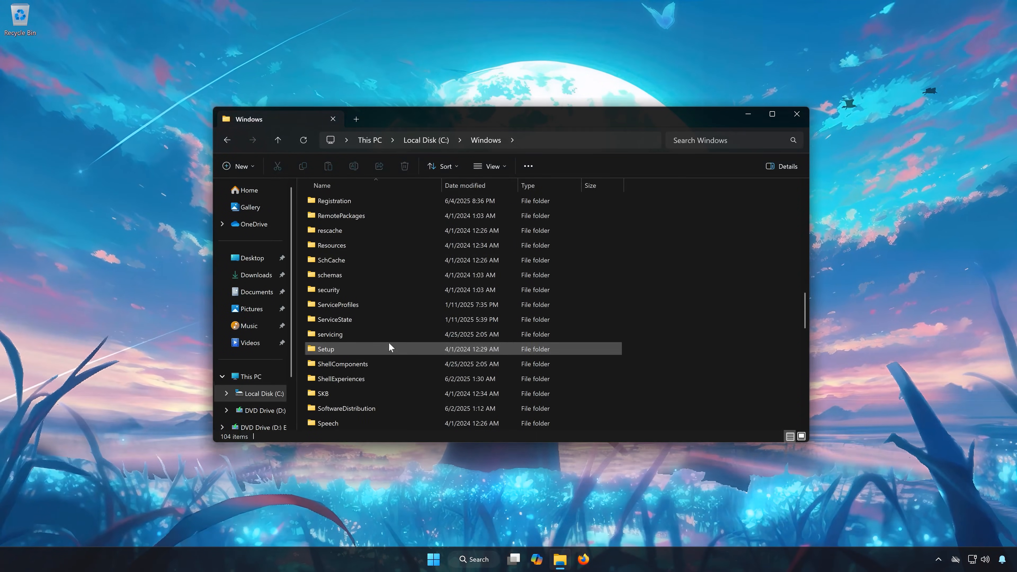
pyautogui.scroll(-3)
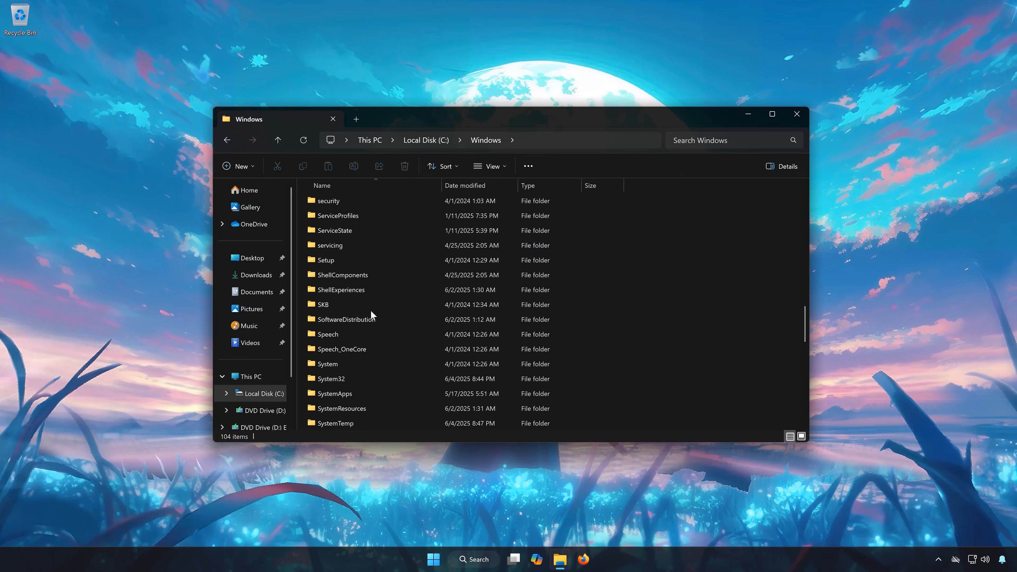
pyautogui.click(345, 318)
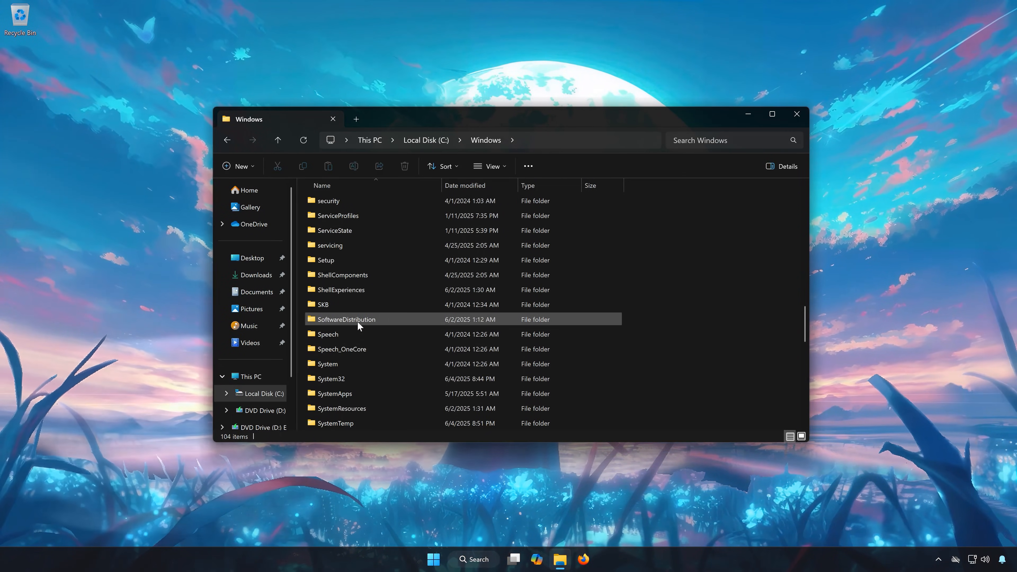
pyautogui.doubleClick(346, 319)
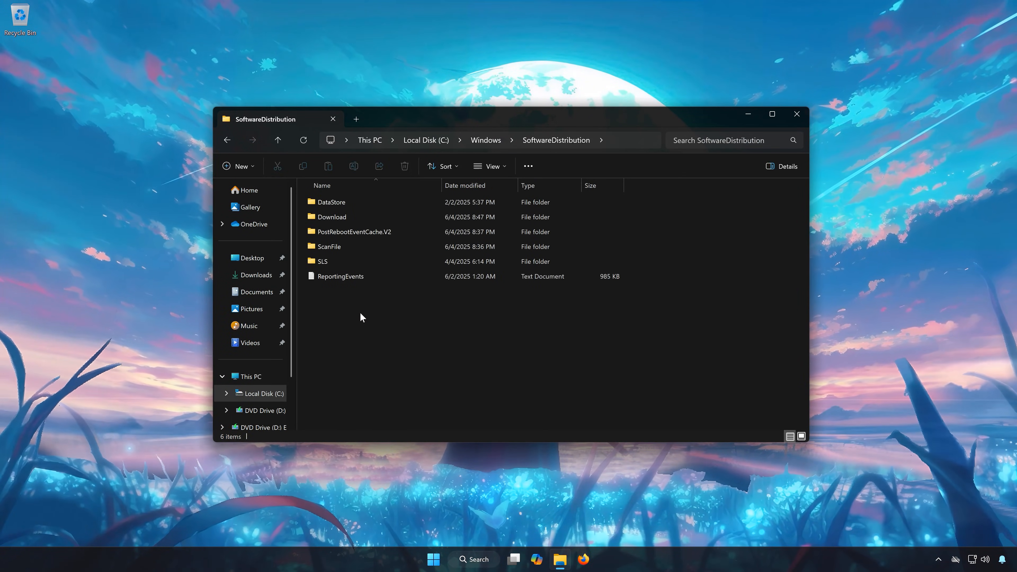
# Step: Delete the Download folder, granting administrator permission on the access-denied dialog
pyautogui.click(333, 216)
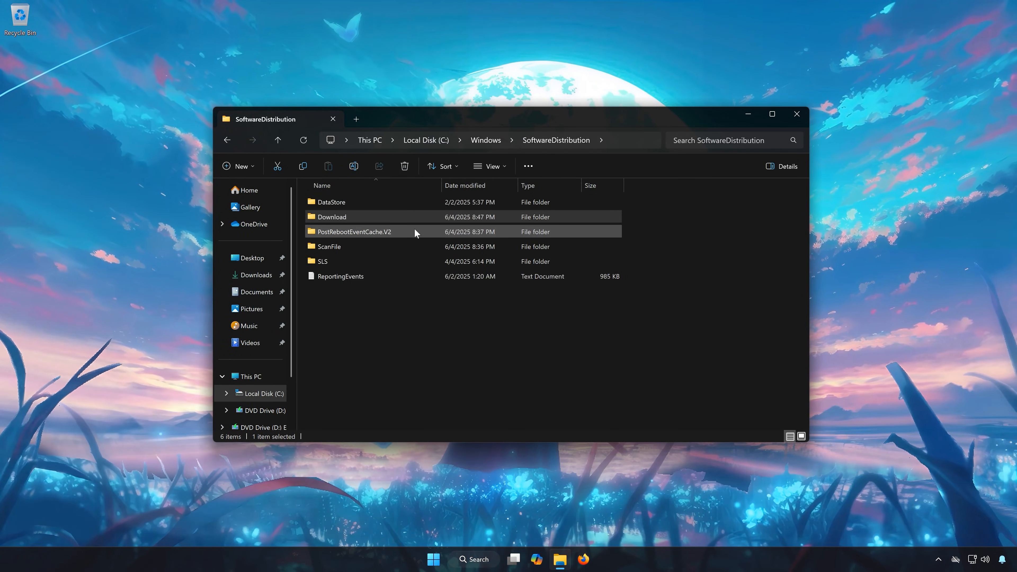
pyautogui.click(404, 165)
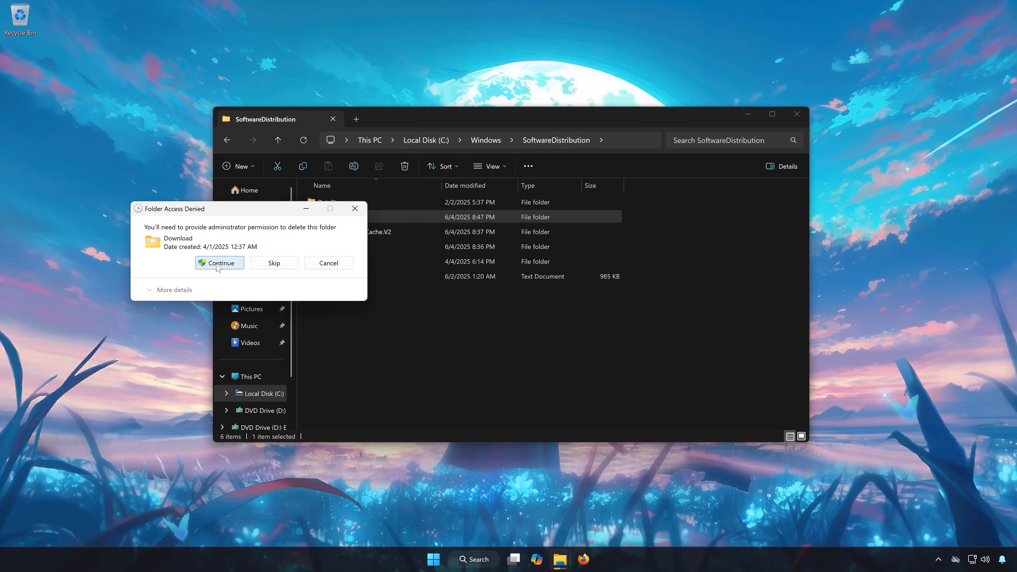
pyautogui.click(219, 263)
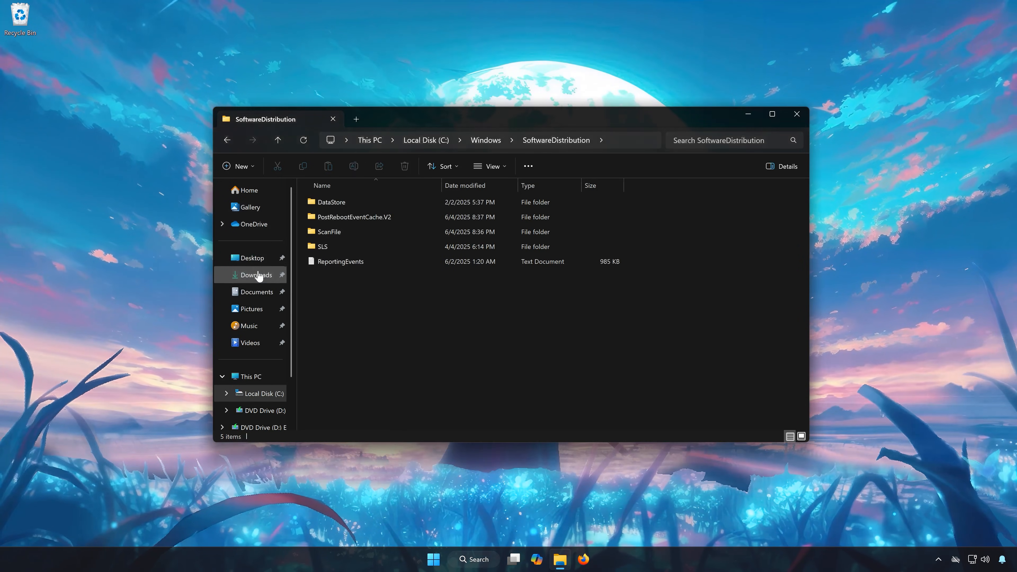
pyautogui.moveTo(795, 115)
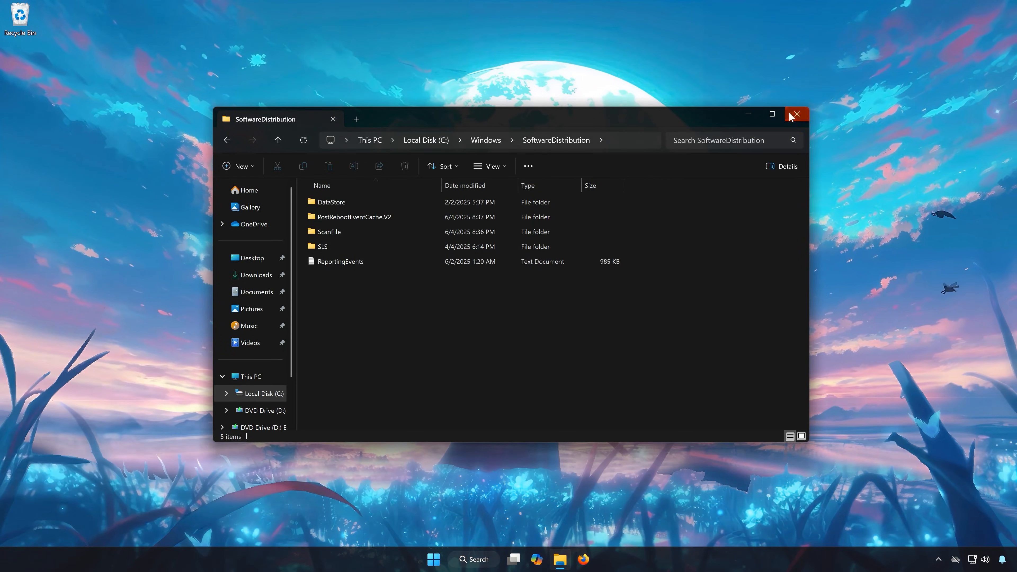